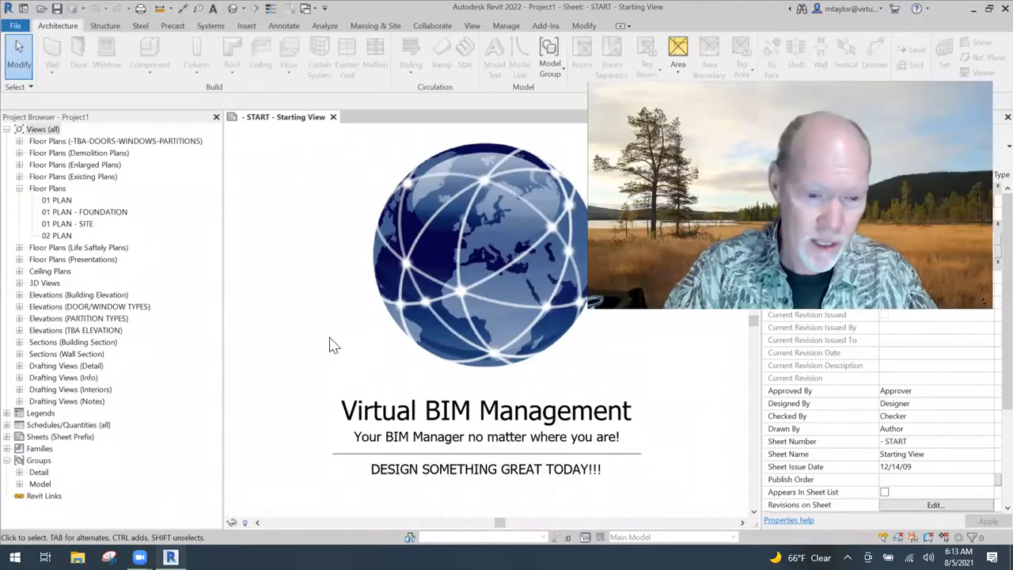
mouse_move(334, 323)
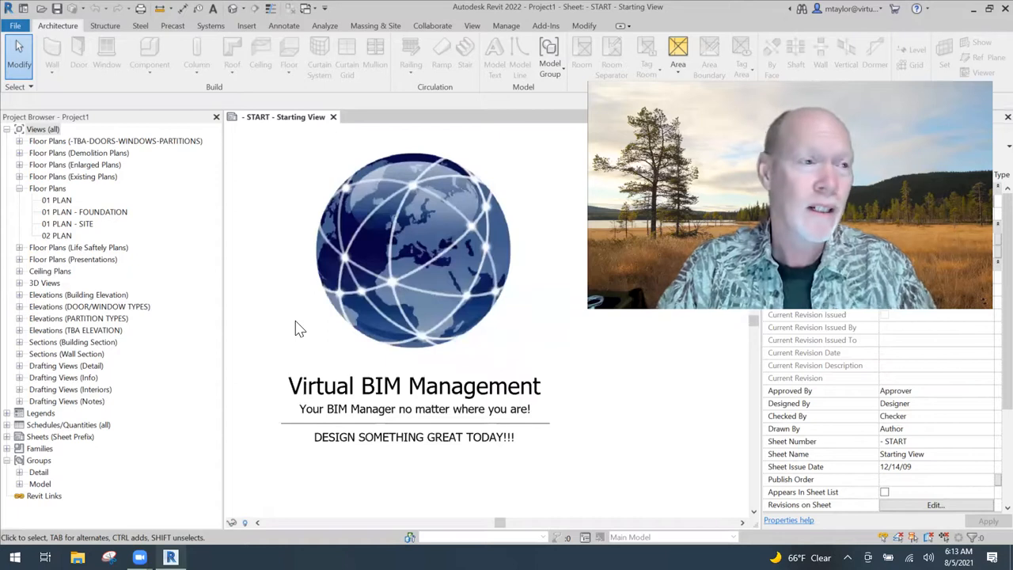
mouse_move(236, 276)
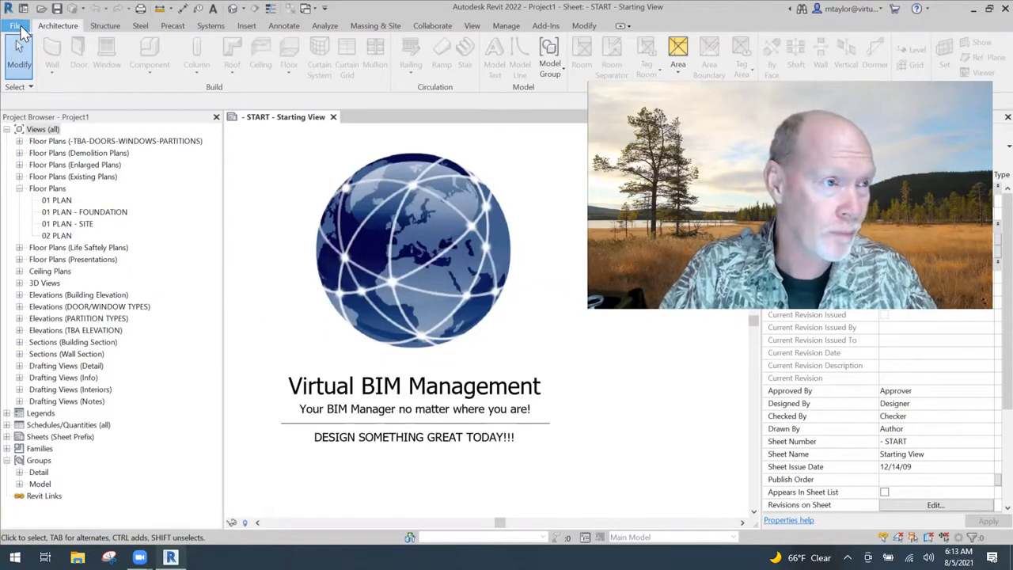
Start a new family from the File menu and bring up the template chooser
click(13, 25)
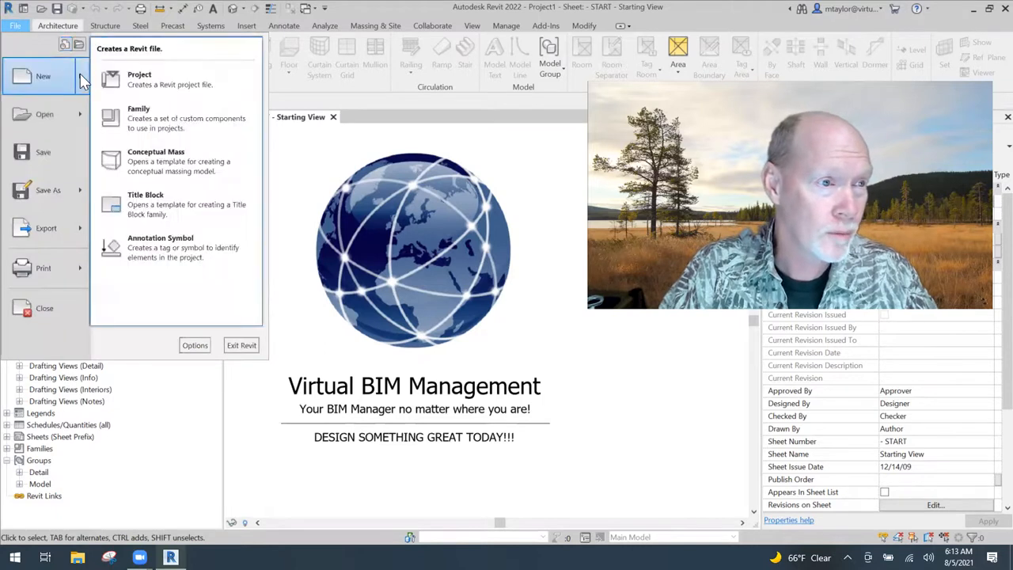
click(139, 114)
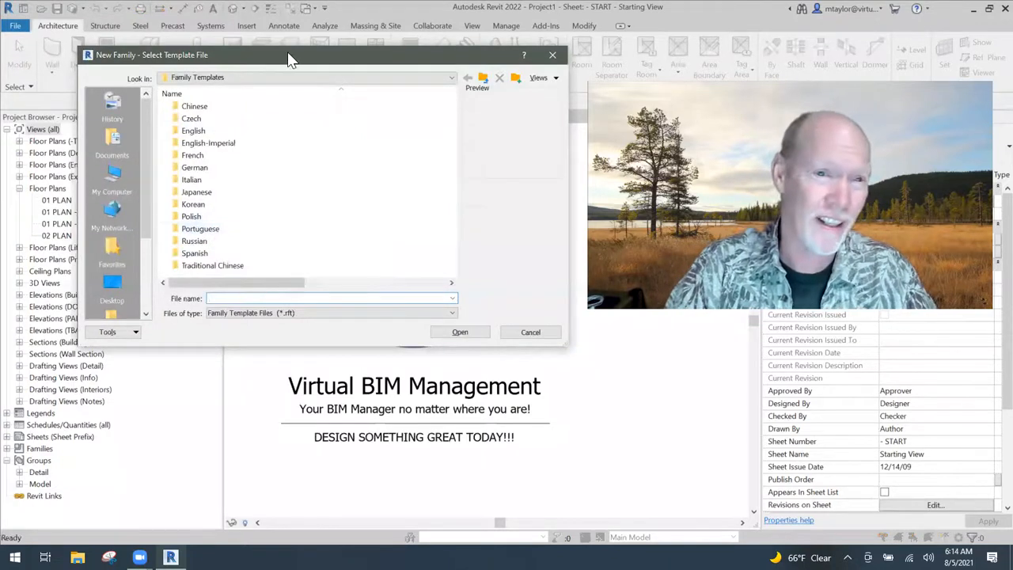
drag(291, 53, 307, 57)
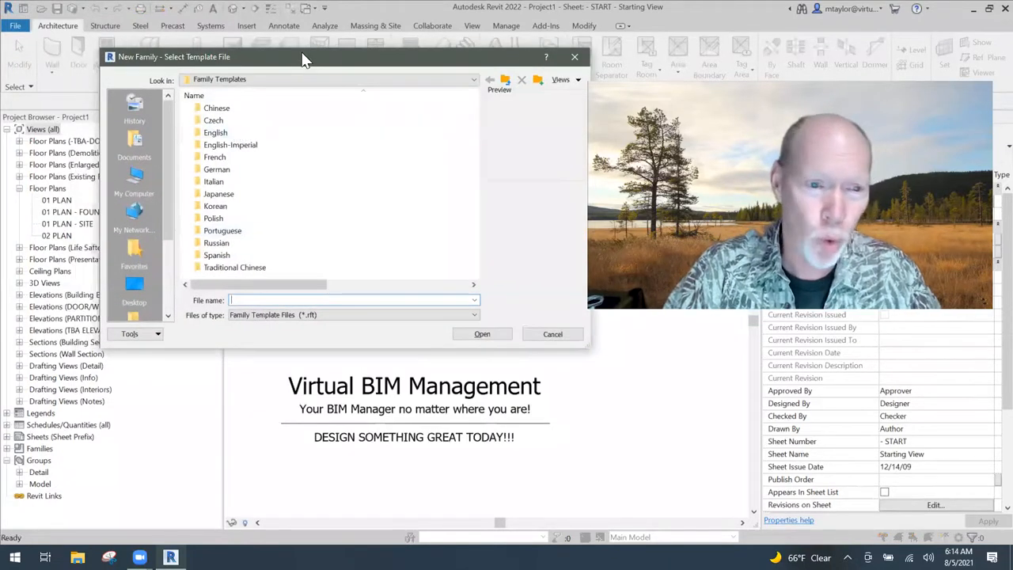
drag(307, 57, 399, 66)
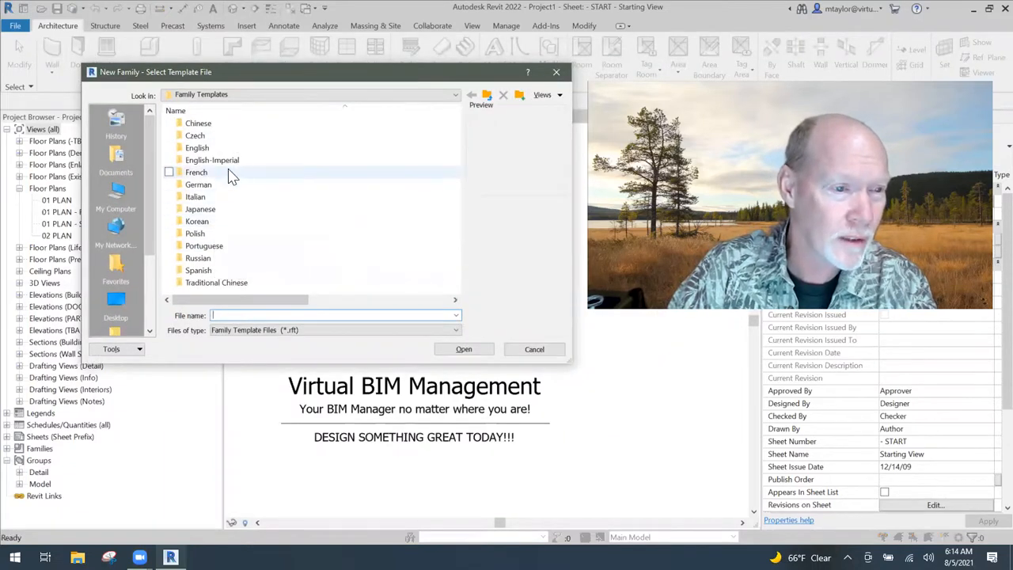
Choose Generic Model.rft from the English Imperial folder and open it as the new family
double_click(212, 160)
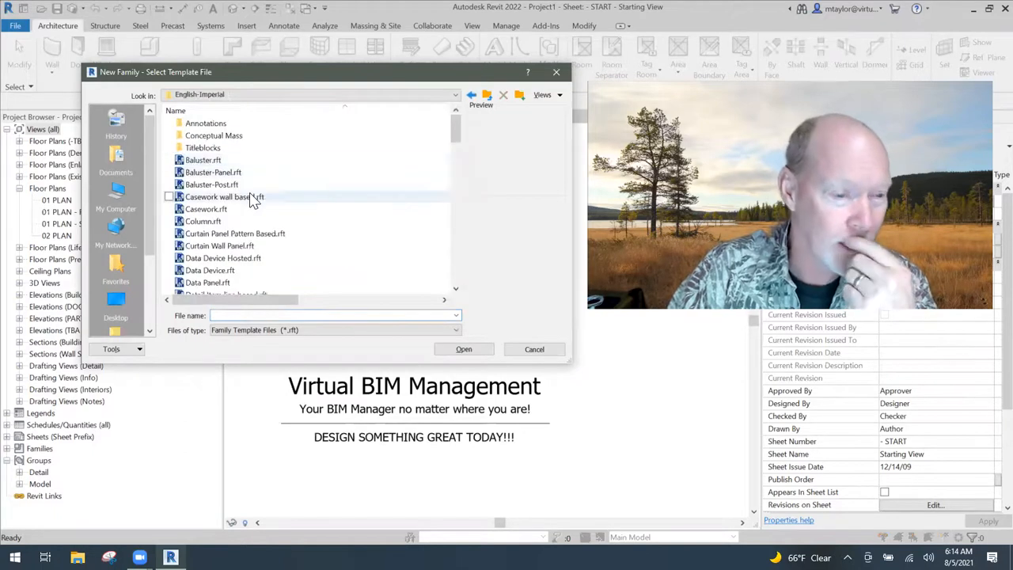
scroll(down, 3)
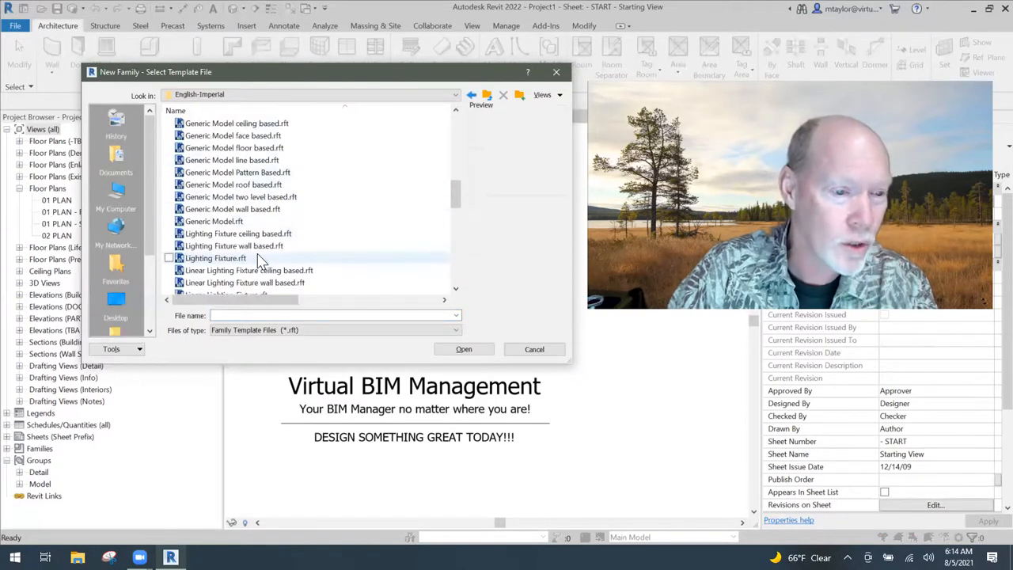
click(214, 222)
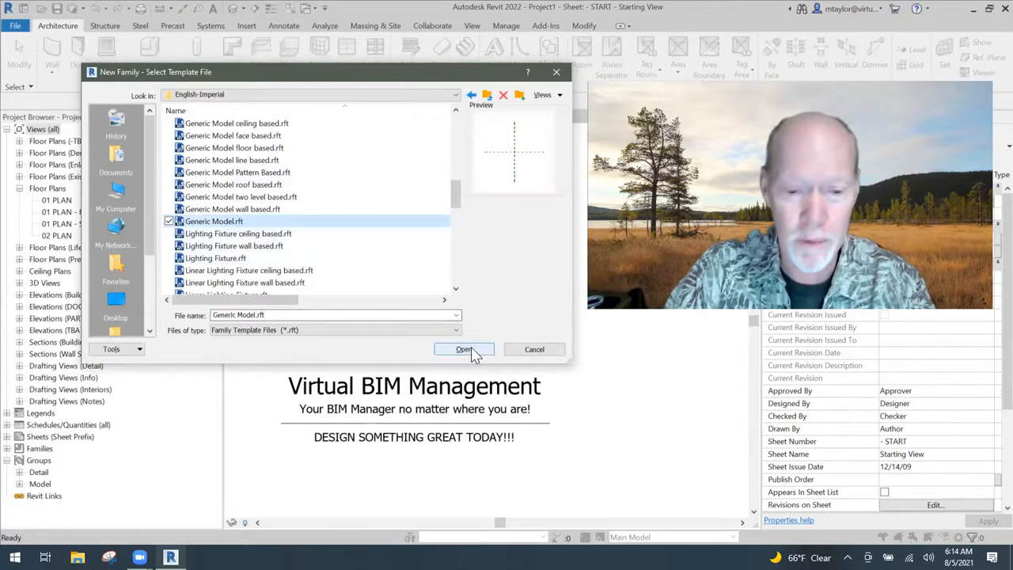
click(463, 350)
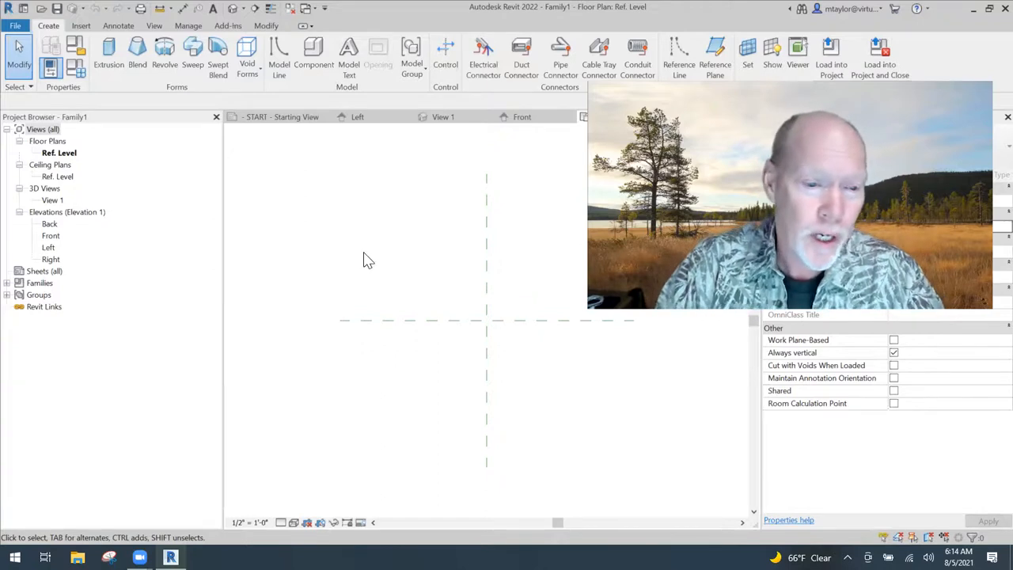
mouse_move(376, 269)
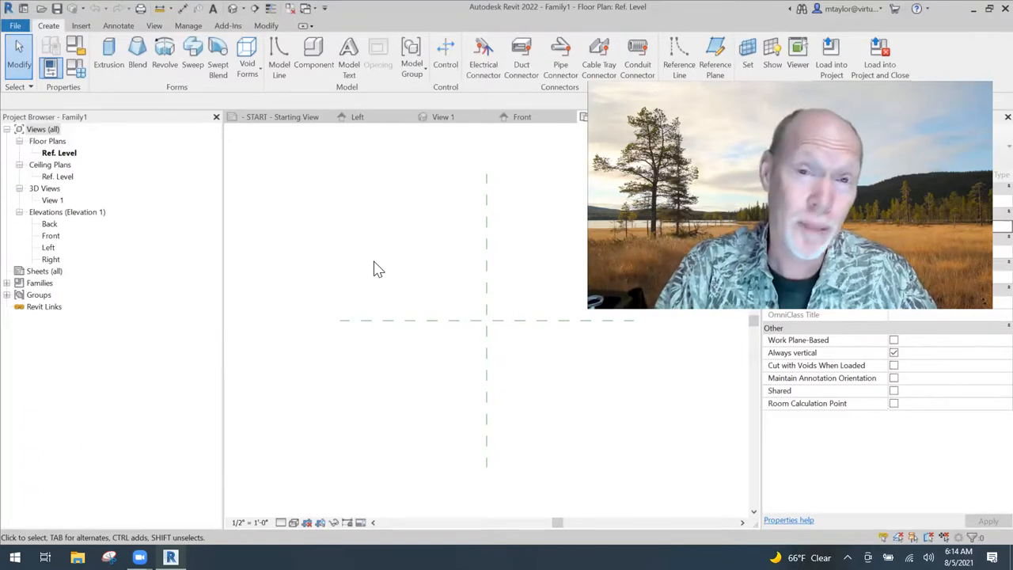
mouse_move(421, 269)
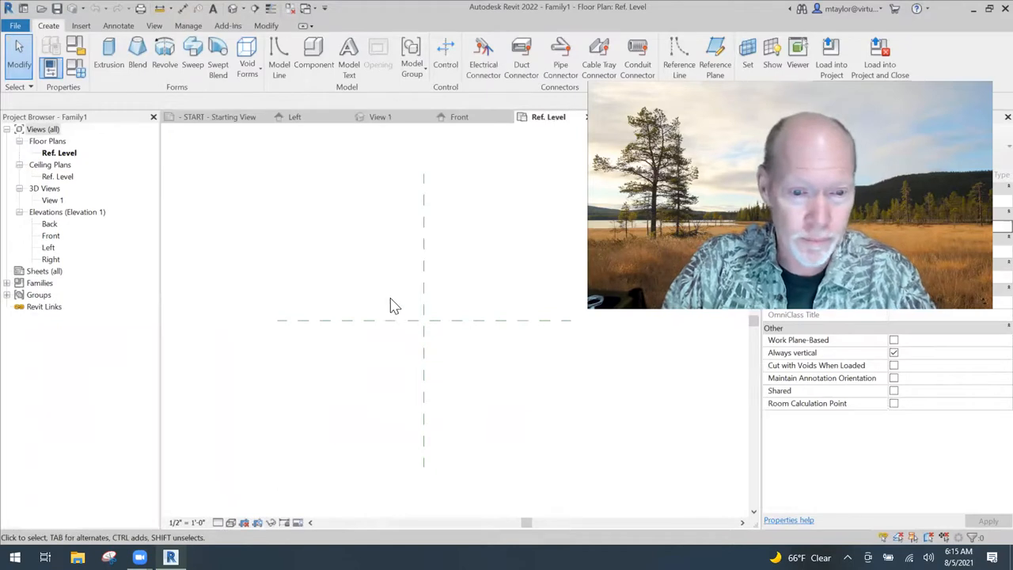
mouse_move(378, 274)
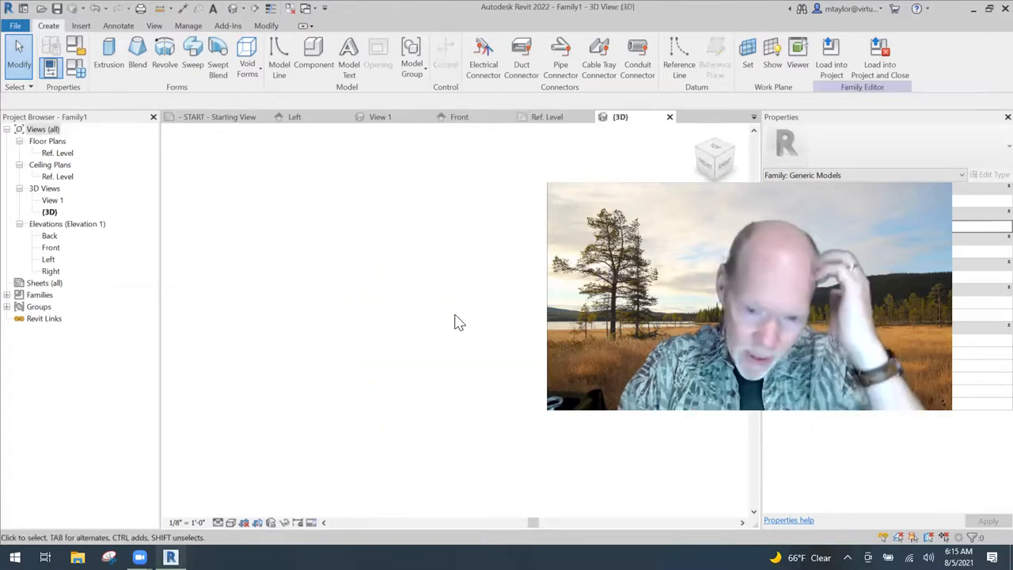
mouse_move(426, 314)
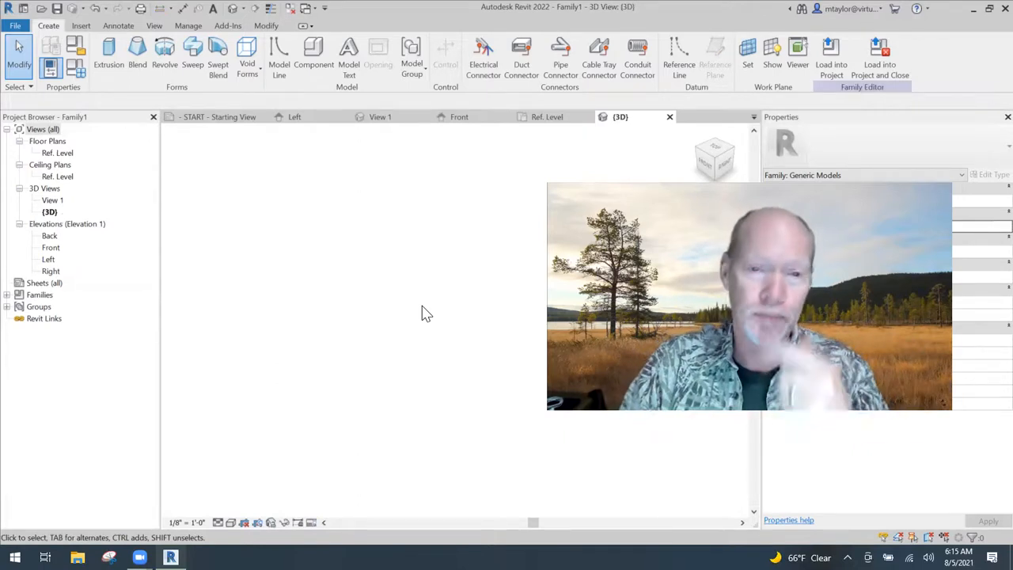
mouse_move(389, 278)
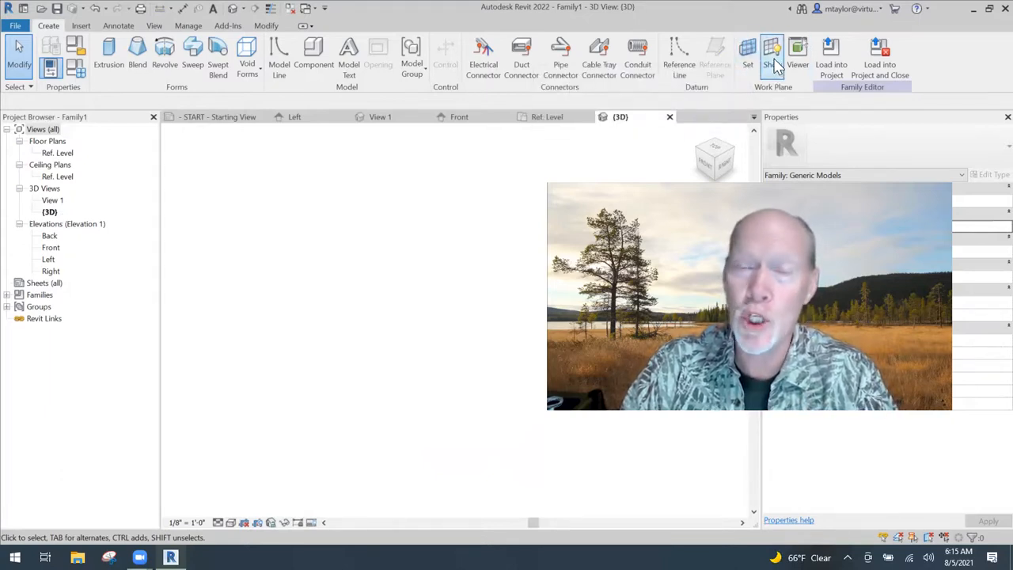
mouse_move(773, 56)
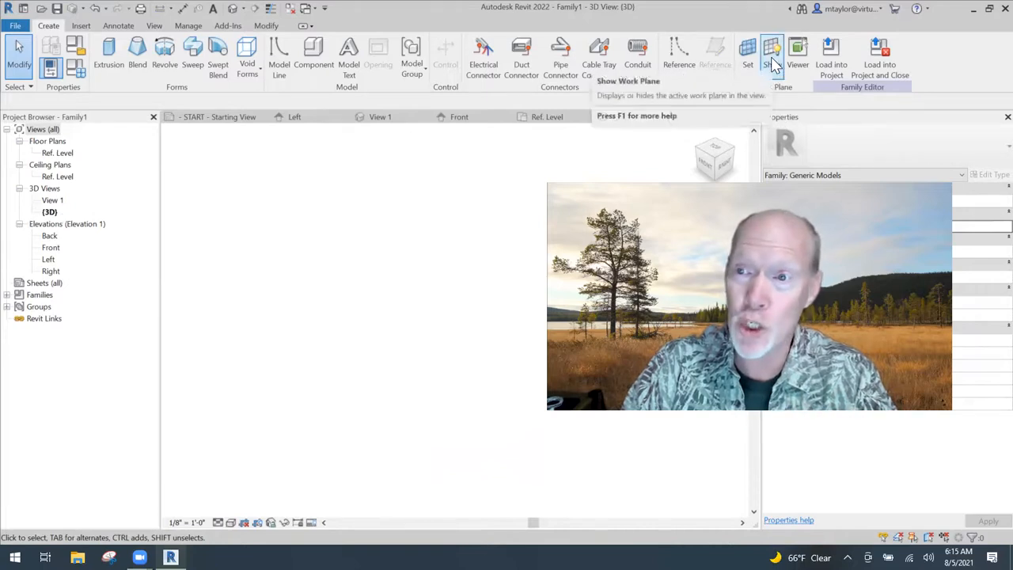
Show the active reference-level work plane as a grid in the 3D view
click(772, 49)
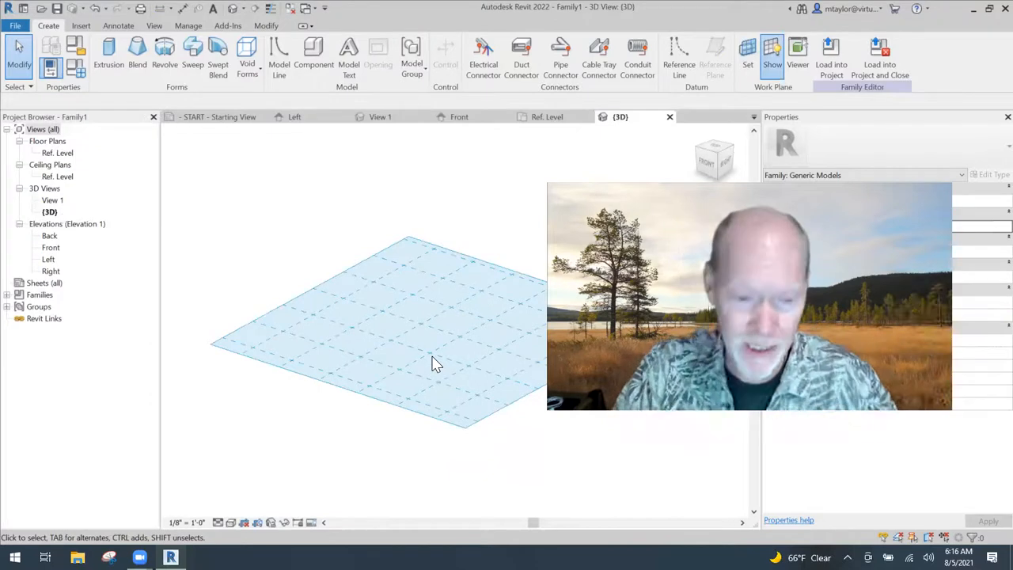
mouse_move(462, 342)
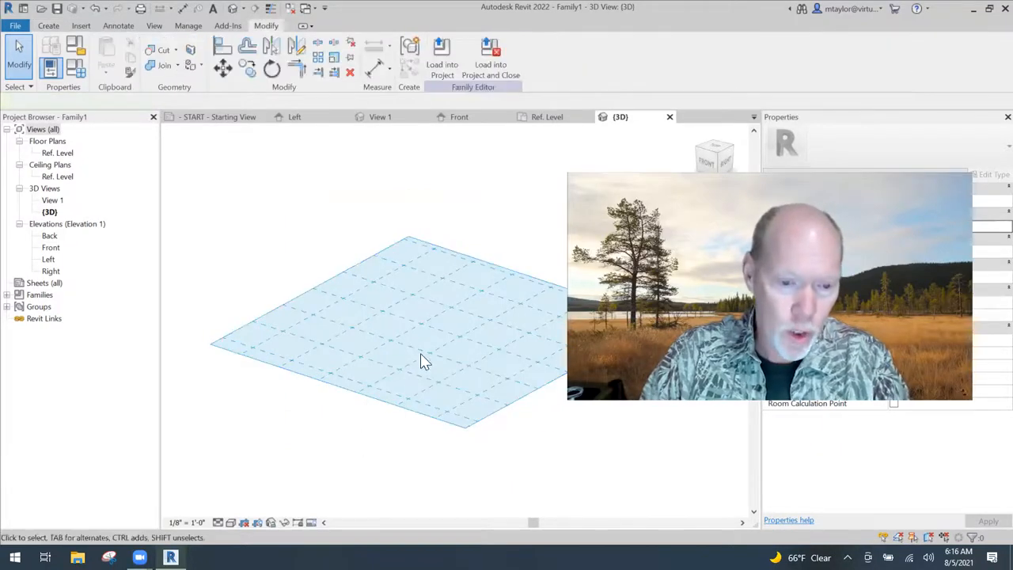
mouse_move(274, 298)
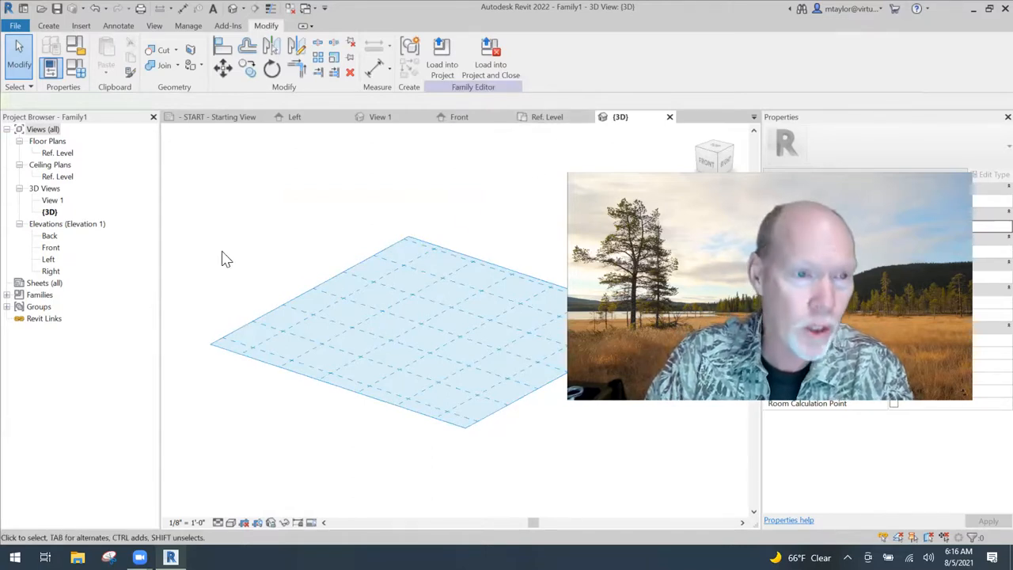
click(47, 25)
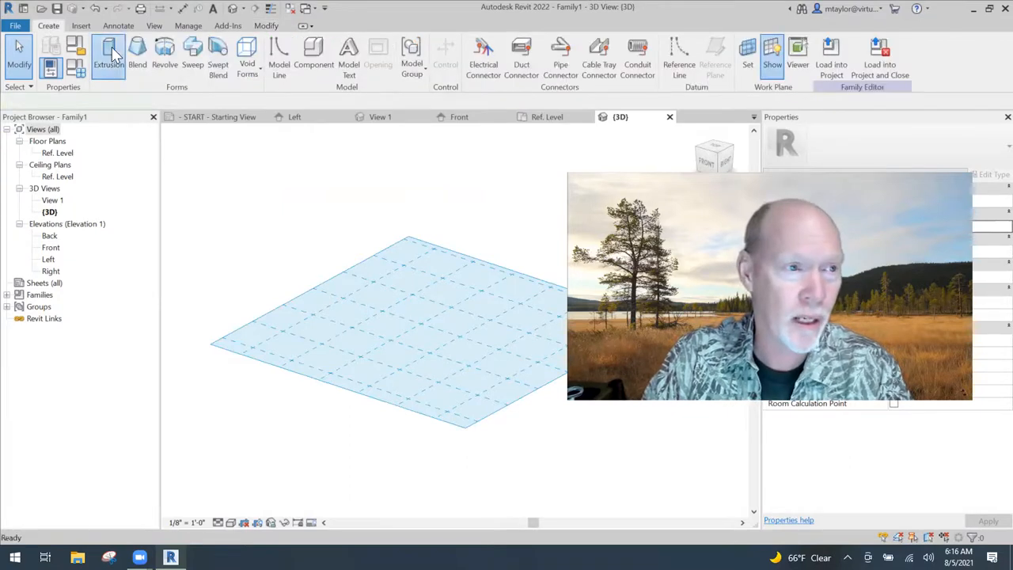
click(110, 51)
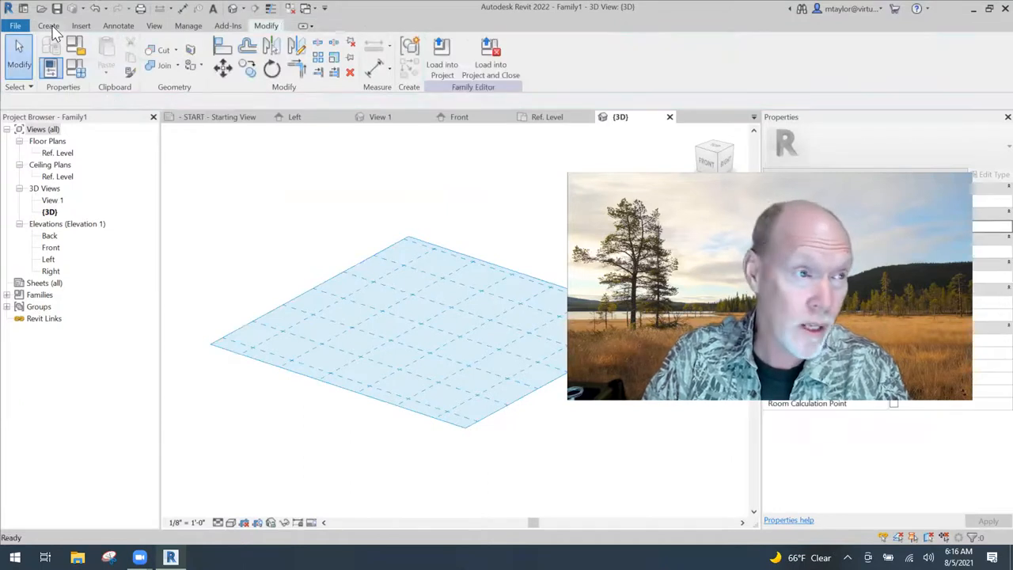
click(48, 25)
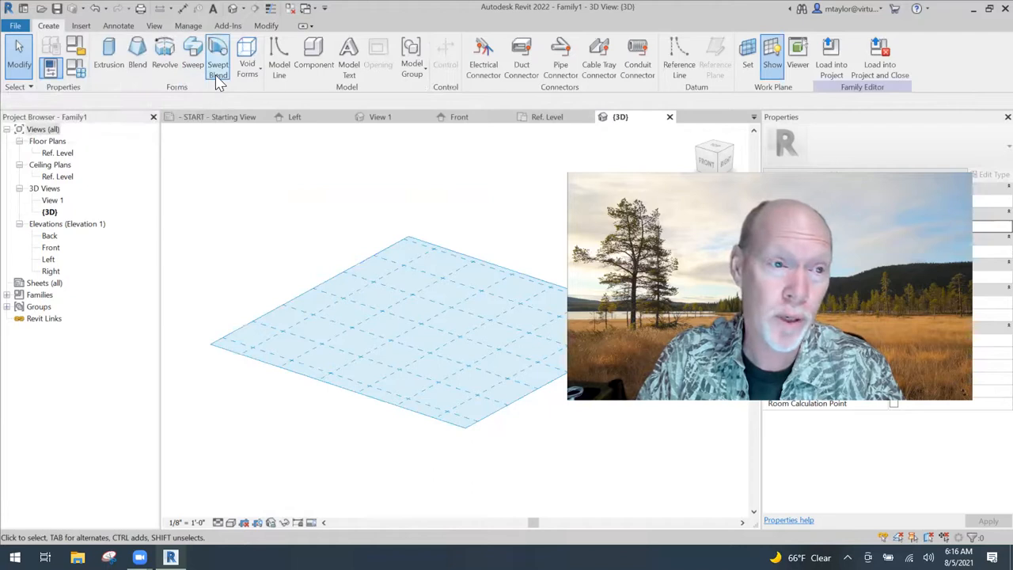
mouse_move(247, 57)
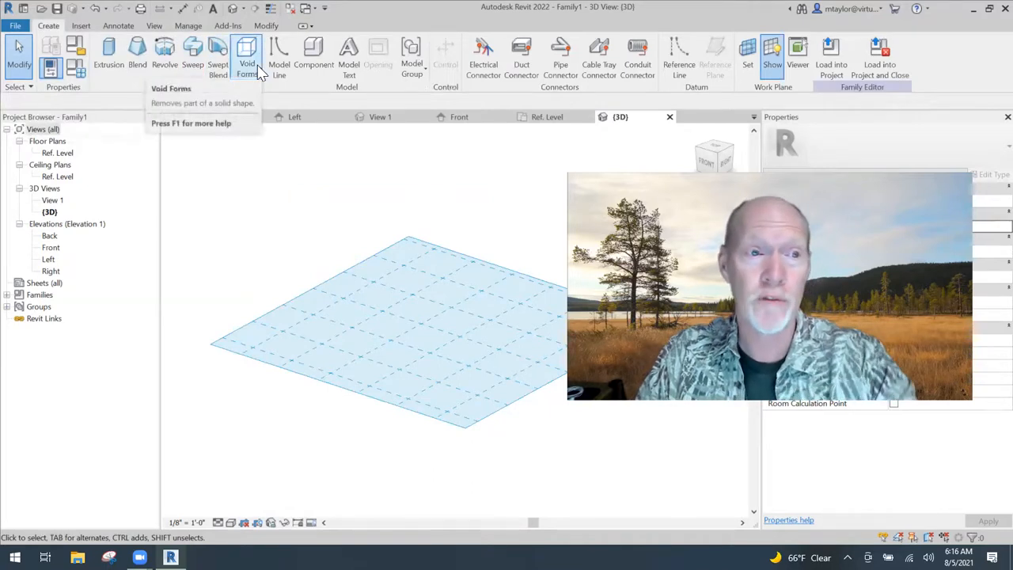
click(247, 60)
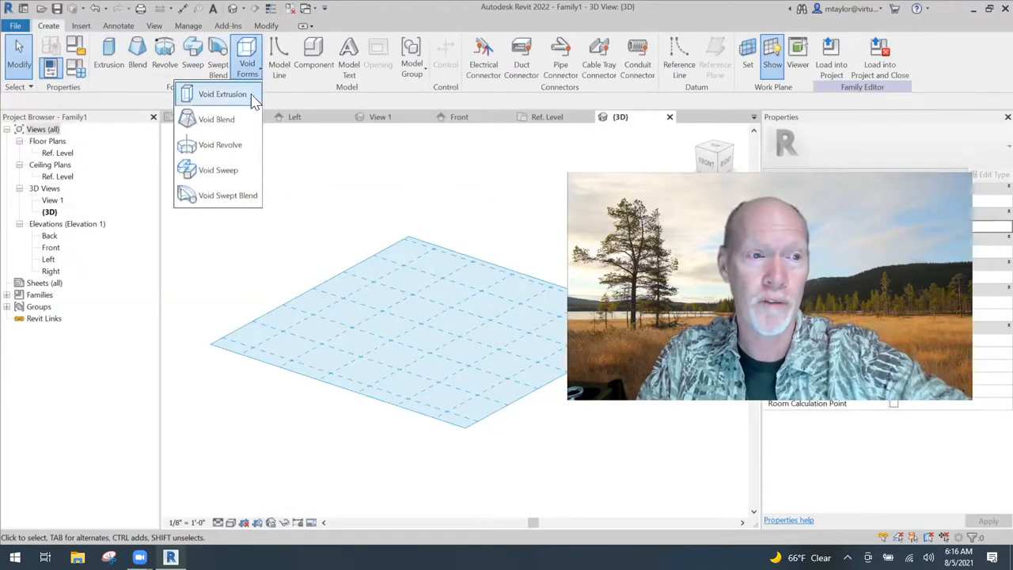
mouse_move(237, 145)
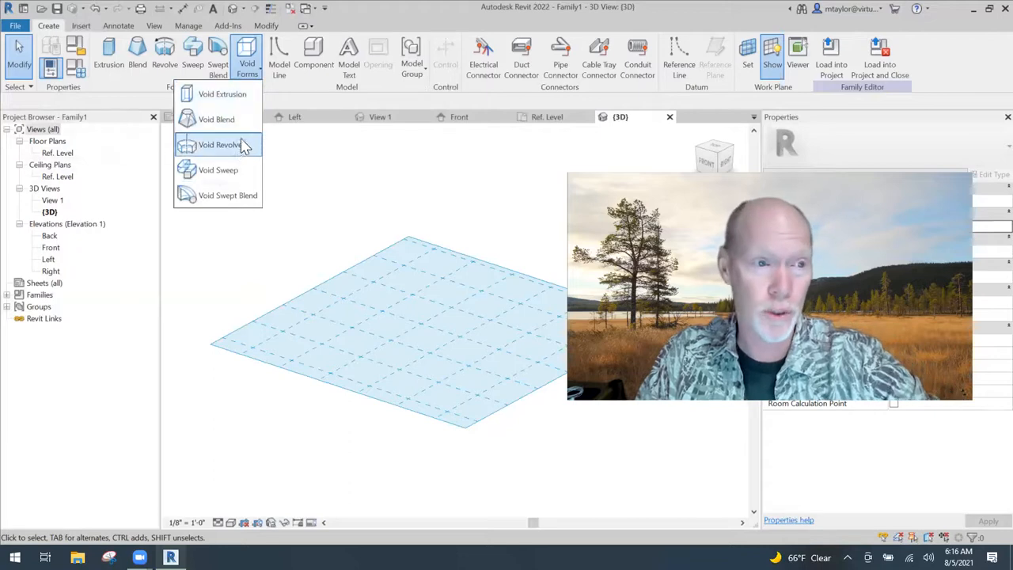
mouse_move(352, 181)
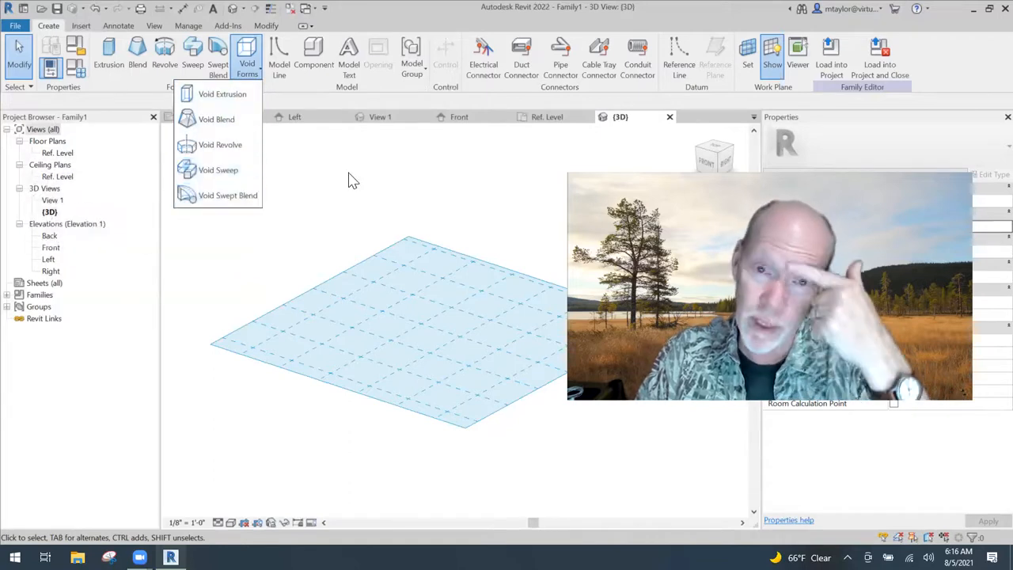
click(351, 180)
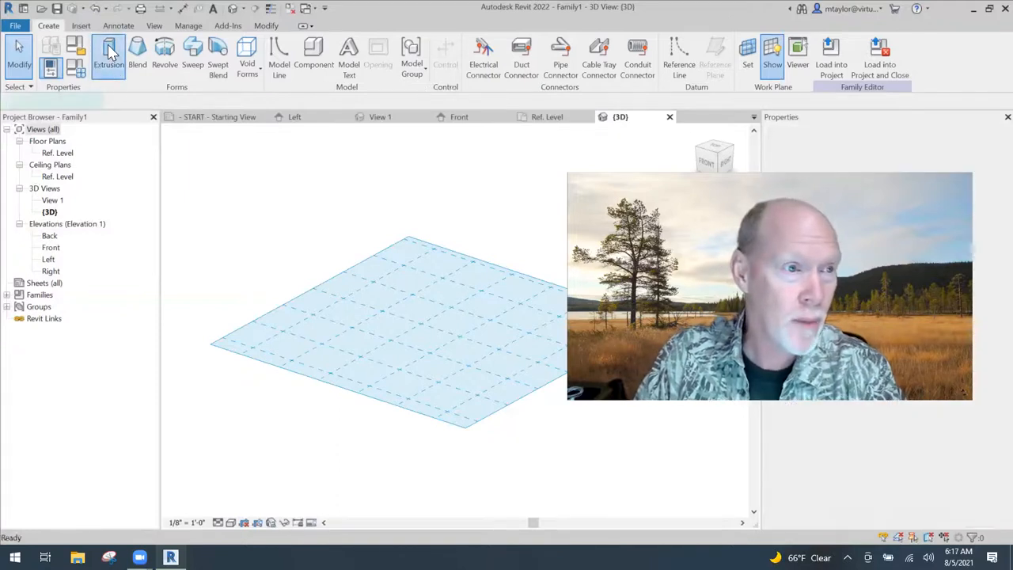
Extrude a rectangular profile on Ref. Level into a flat slab one foot deep
click(107, 53)
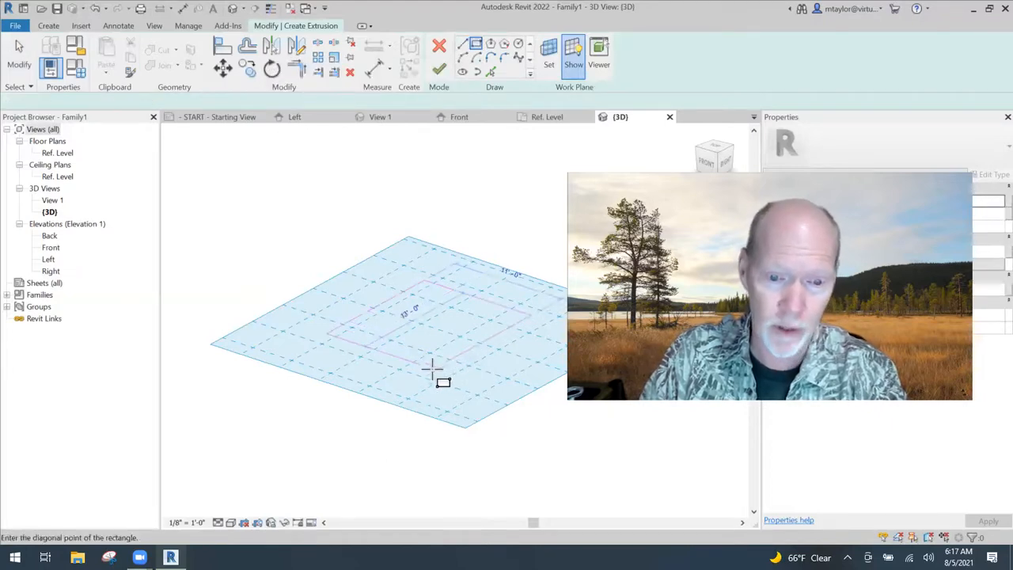
click(434, 370)
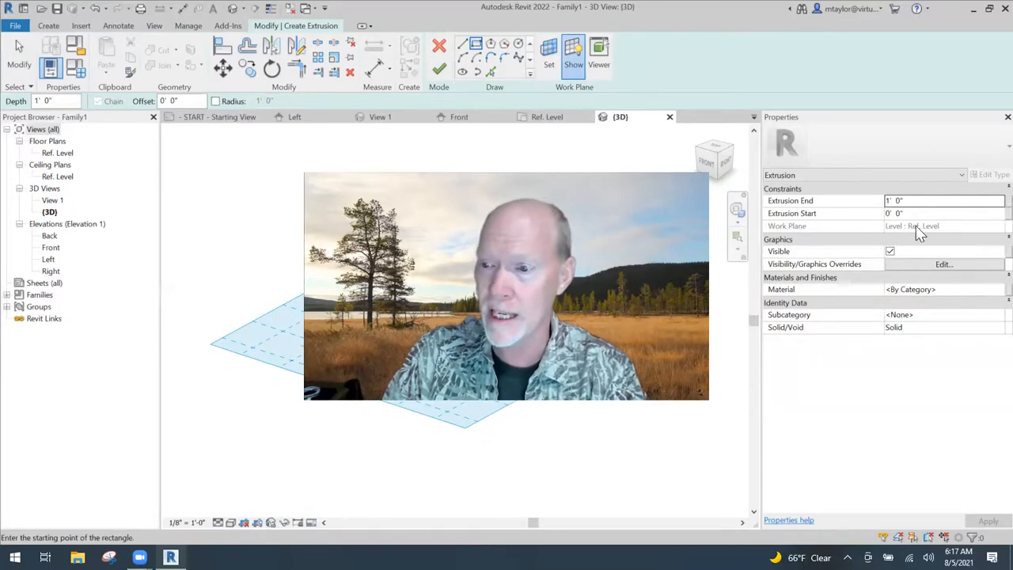
mouse_move(779, 219)
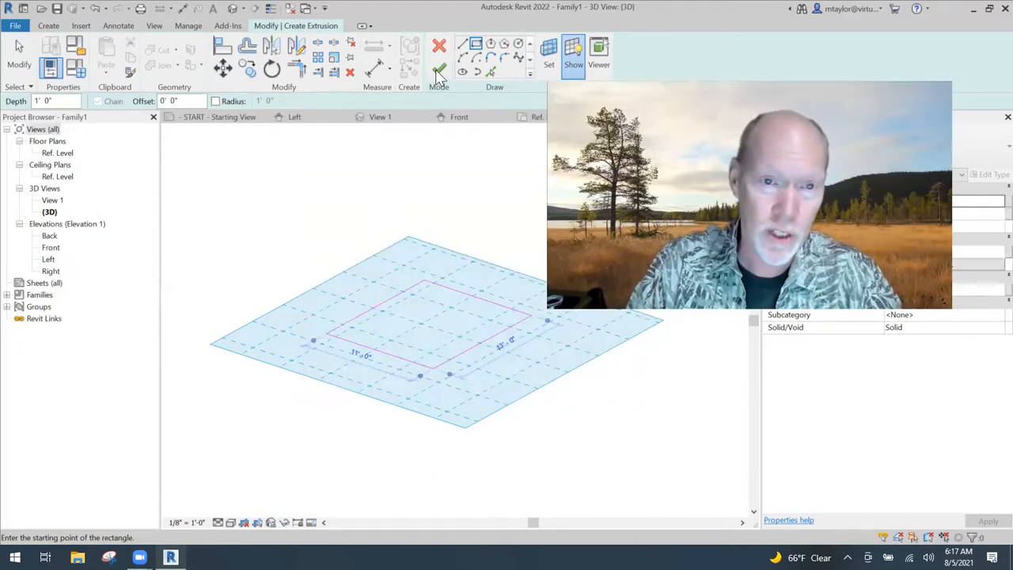
click(437, 47)
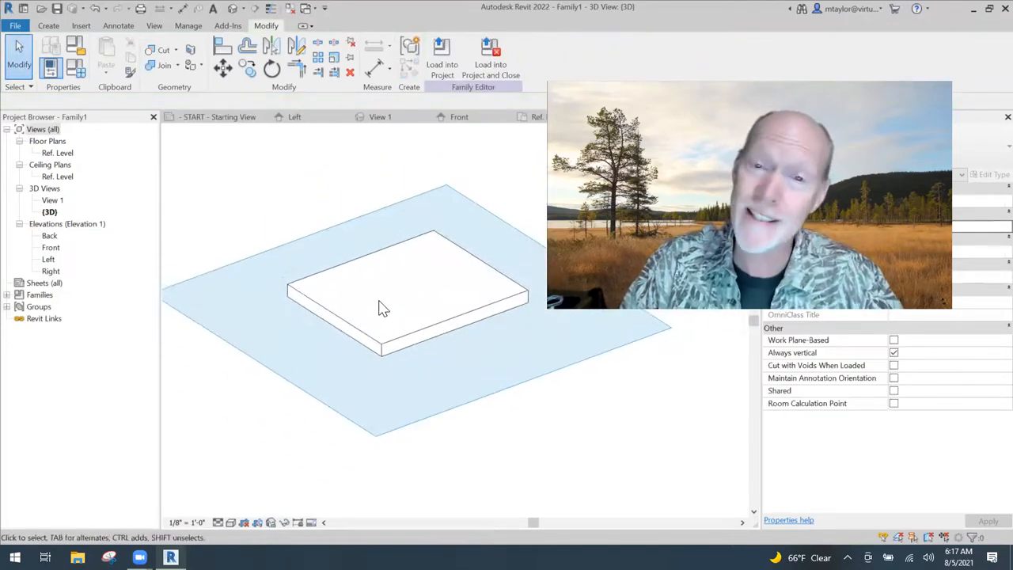
Edit the slab's profile to step a notch into one long side and trim the leftover edge
click(393, 309)
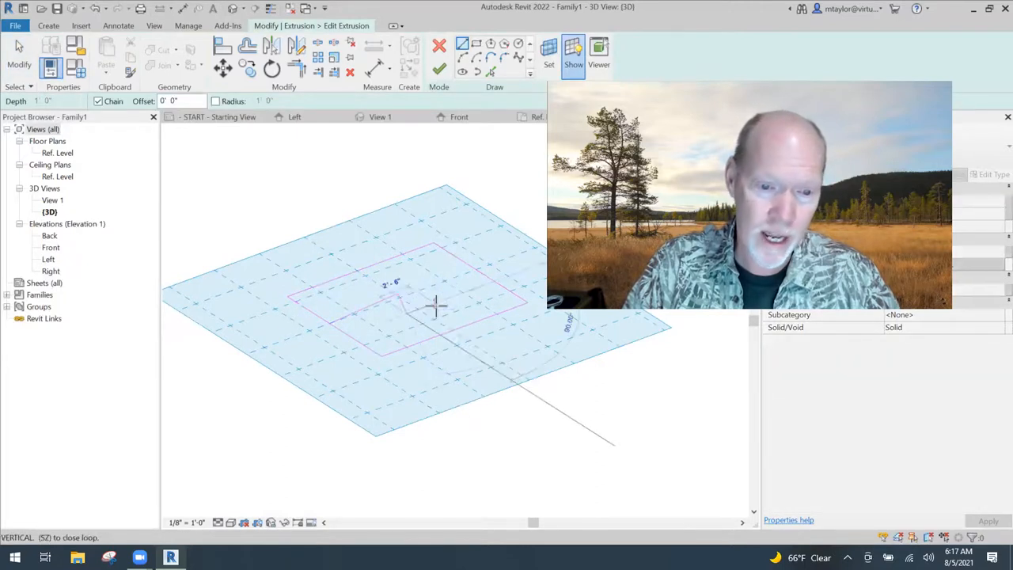
click(484, 318)
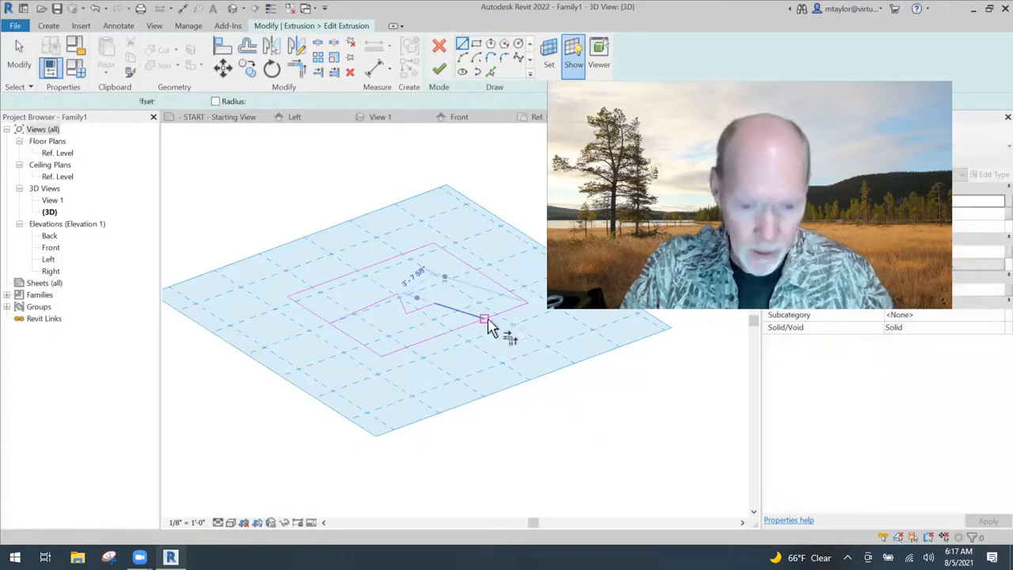
click(483, 320)
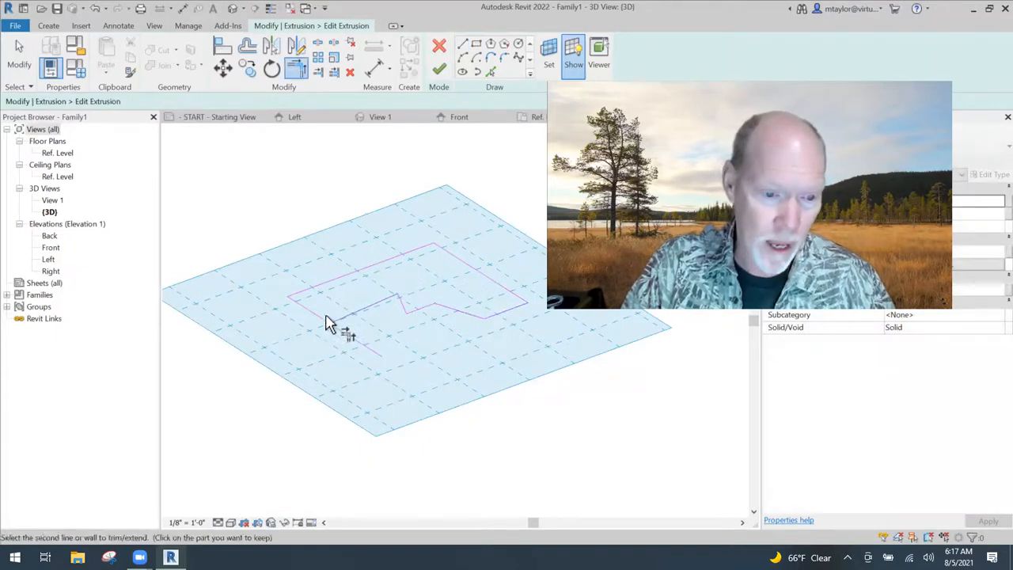
click(435, 44)
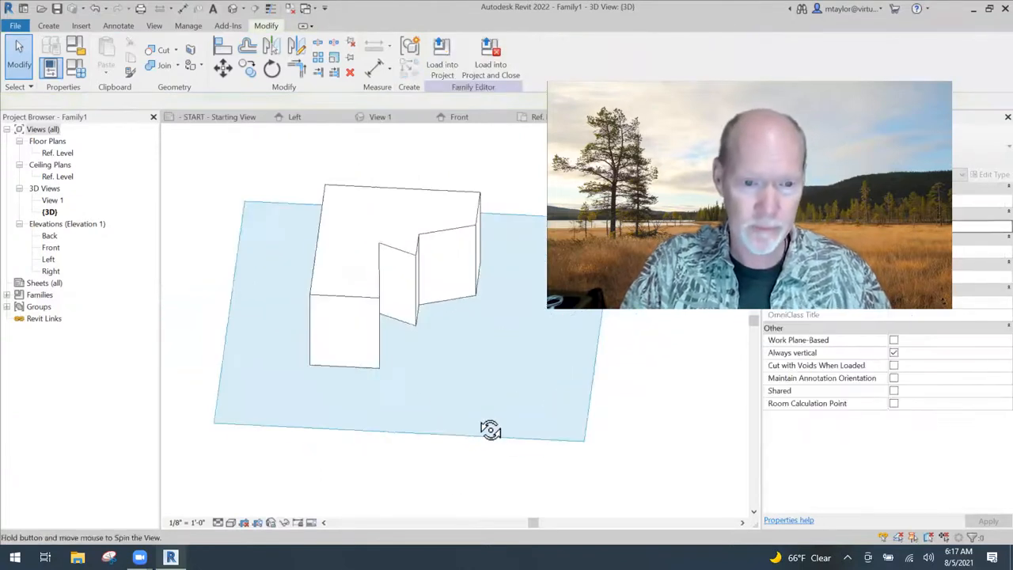
drag(491, 431, 410, 351)
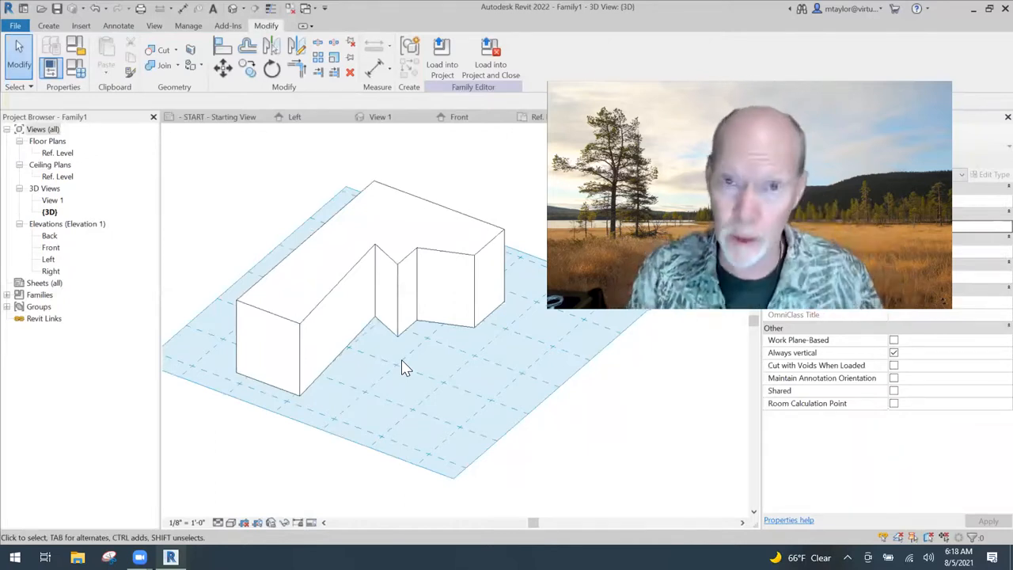
click(309, 340)
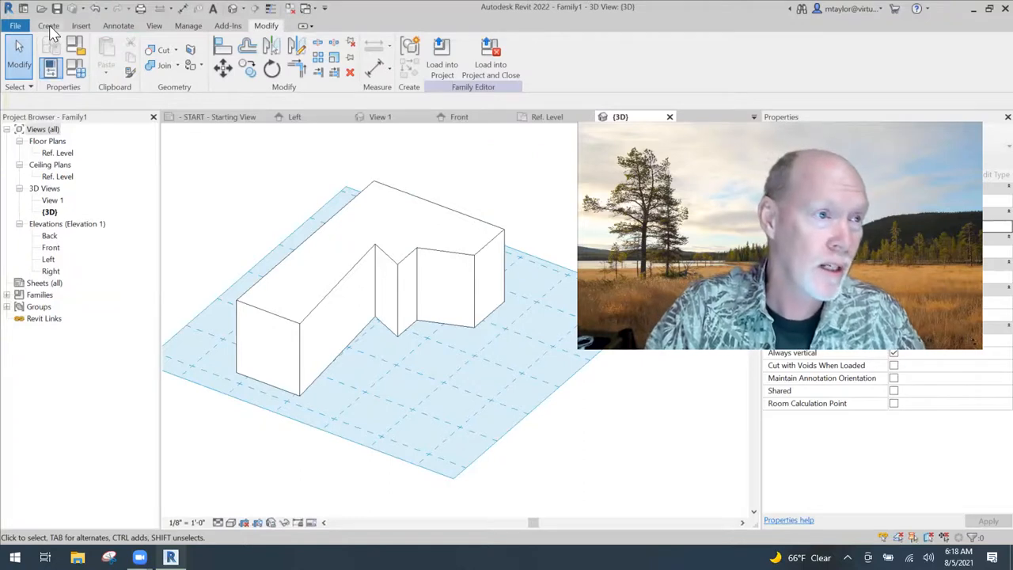
Set the work plane by 'Pick a plane' so the block's front face can be chosen
click(48, 26)
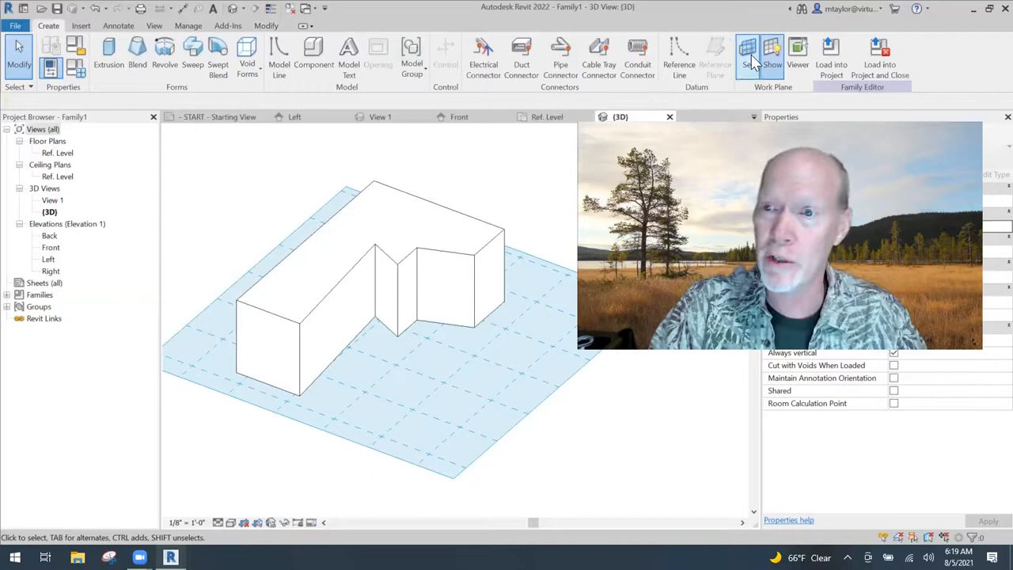
click(749, 49)
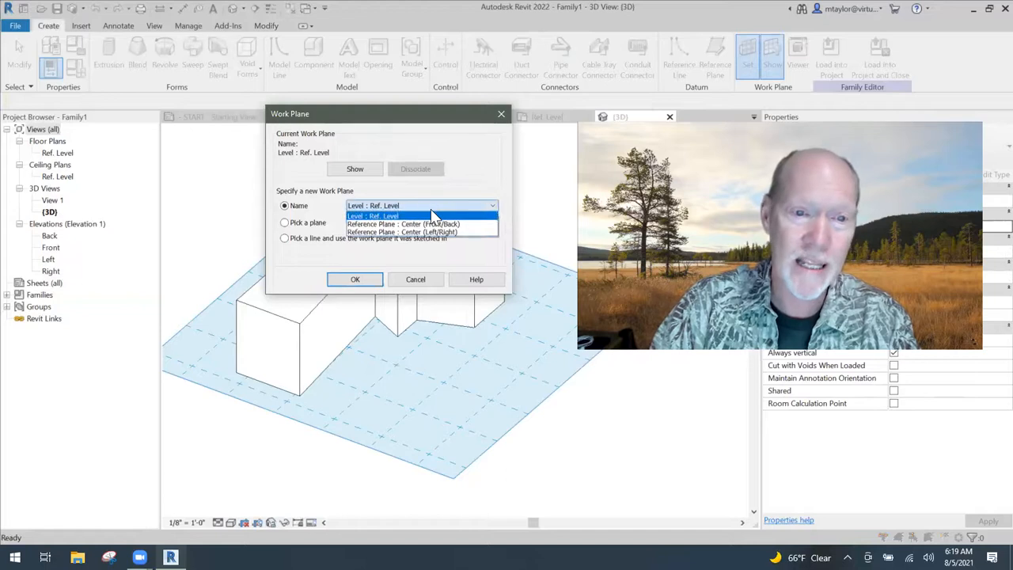
click(395, 215)
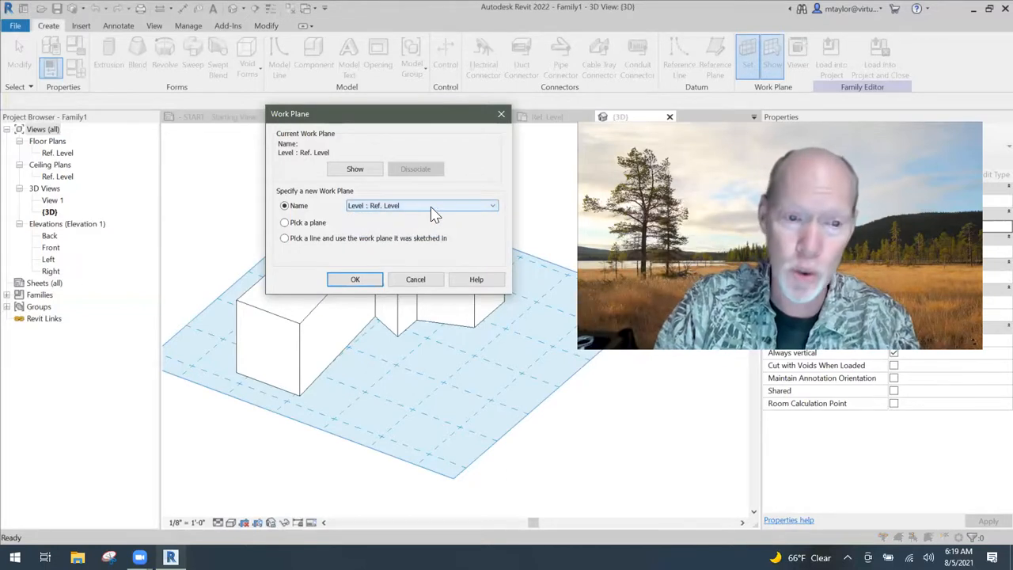
mouse_move(445, 209)
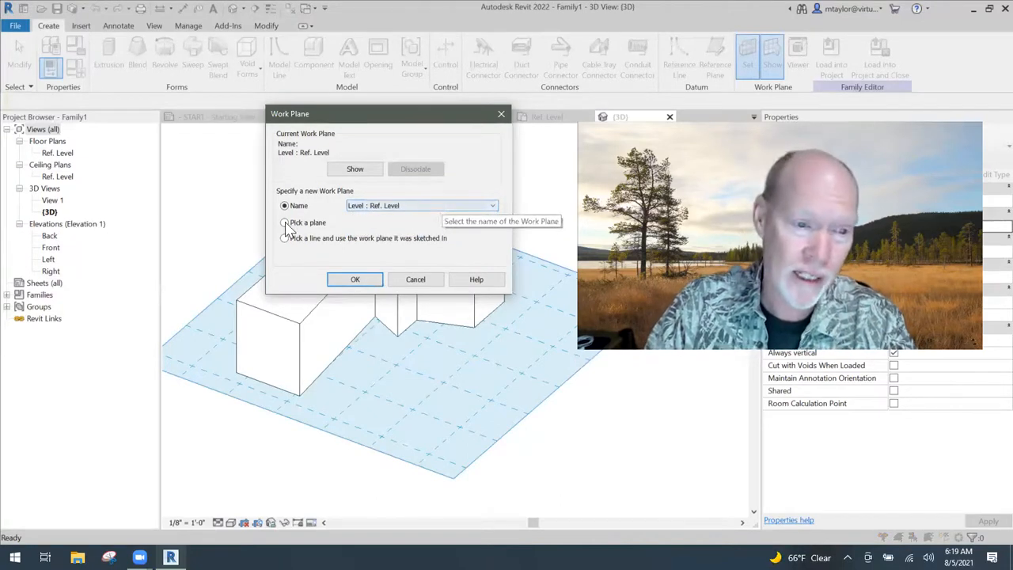
click(285, 222)
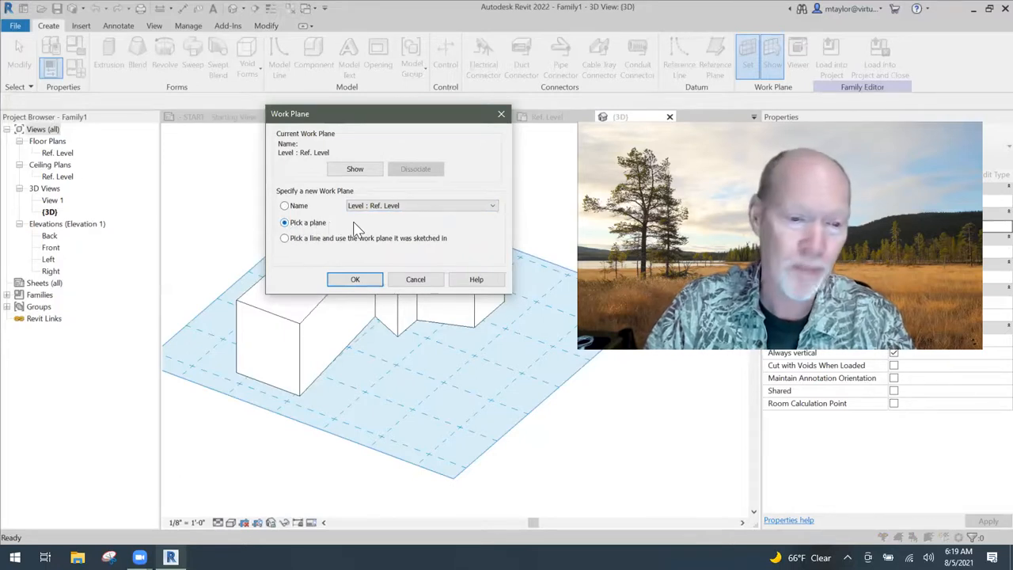
click(355, 279)
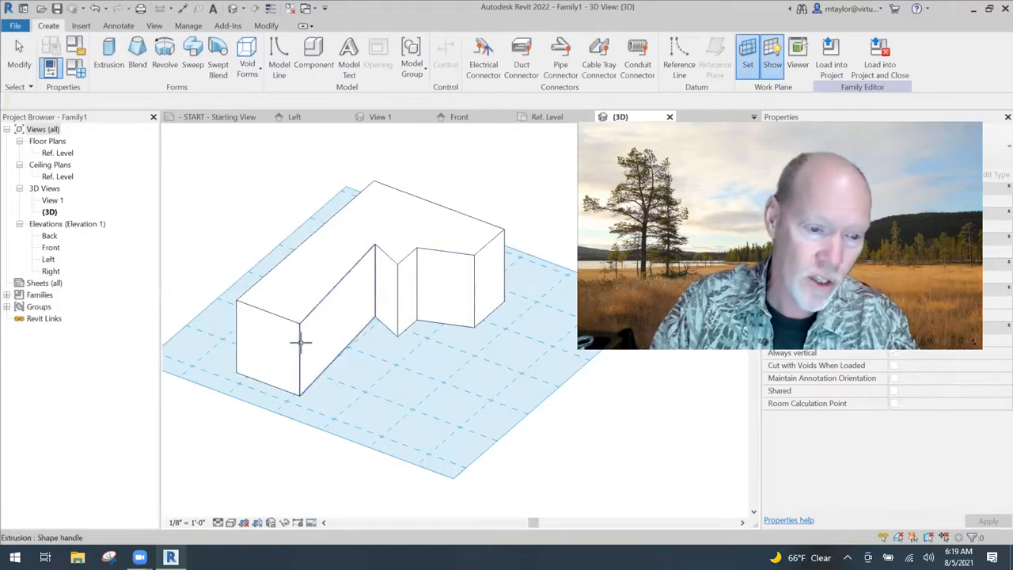
mouse_move(300, 342)
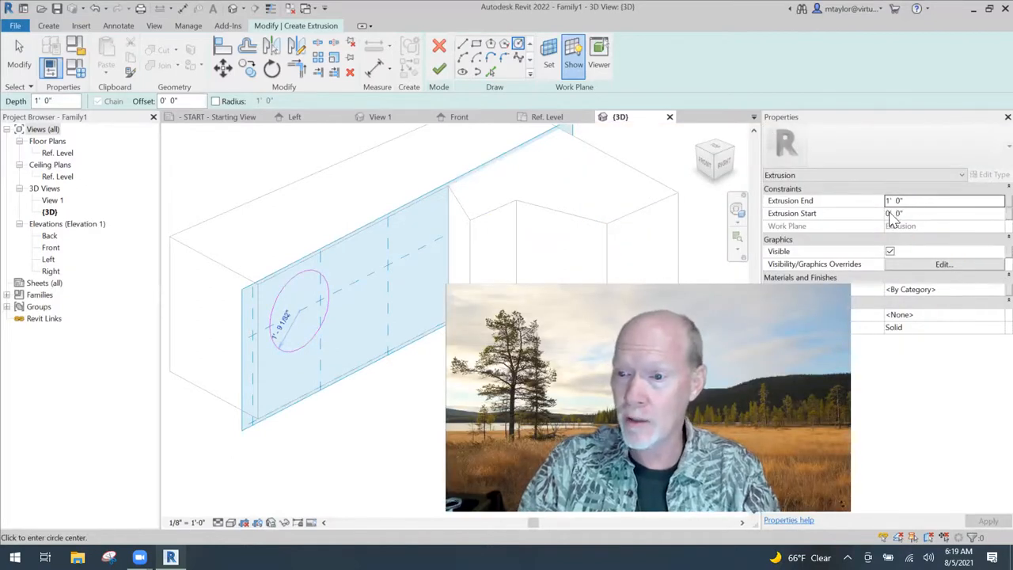
mouse_move(614, 261)
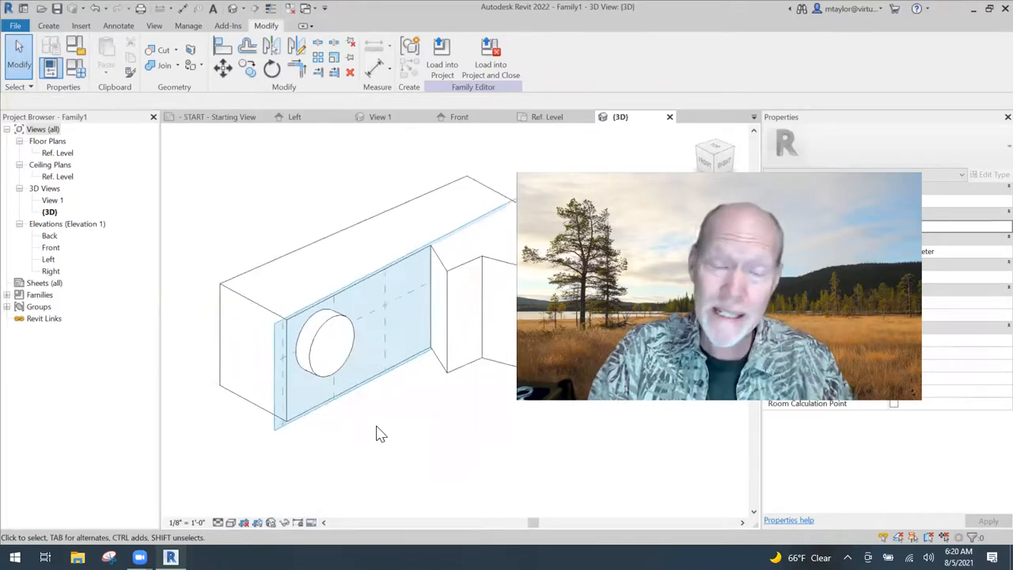
mouse_move(365, 437)
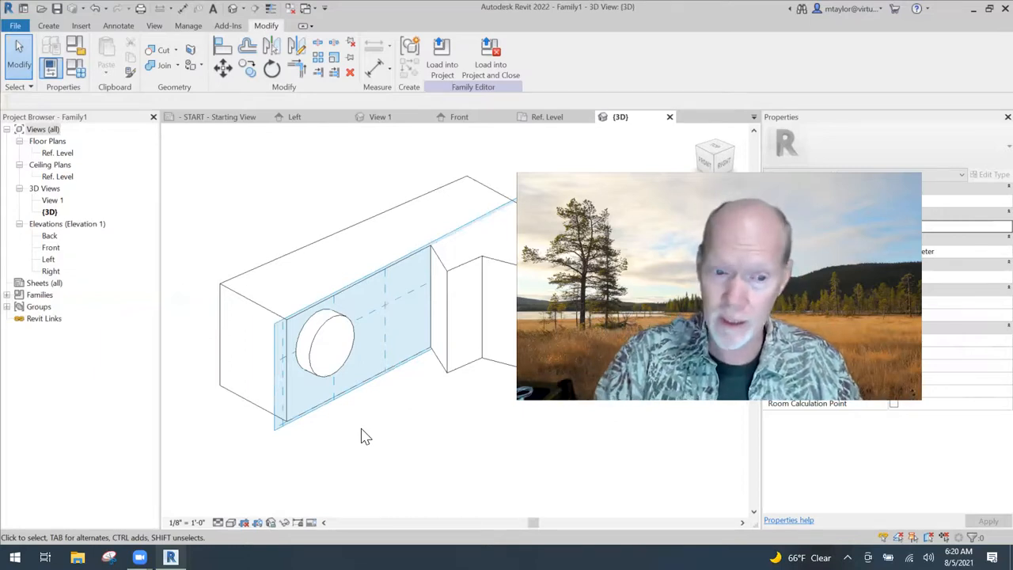
mouse_move(424, 455)
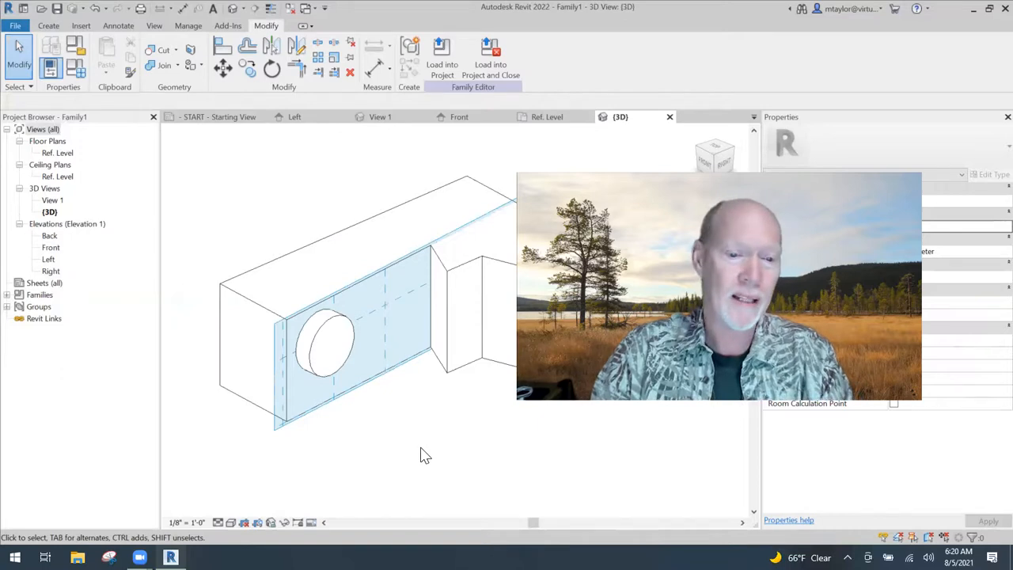
mouse_move(431, 448)
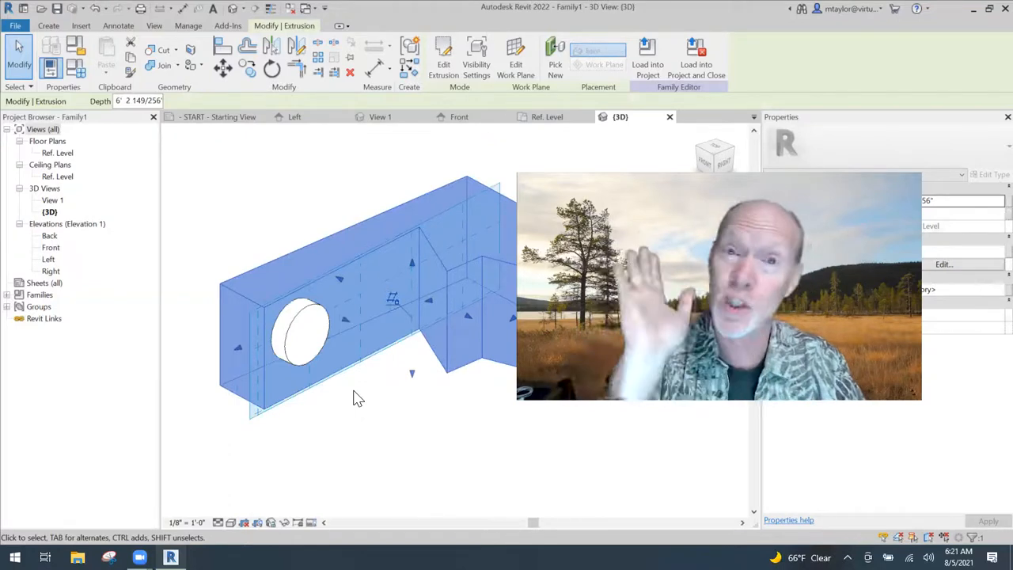
mouse_move(387, 426)
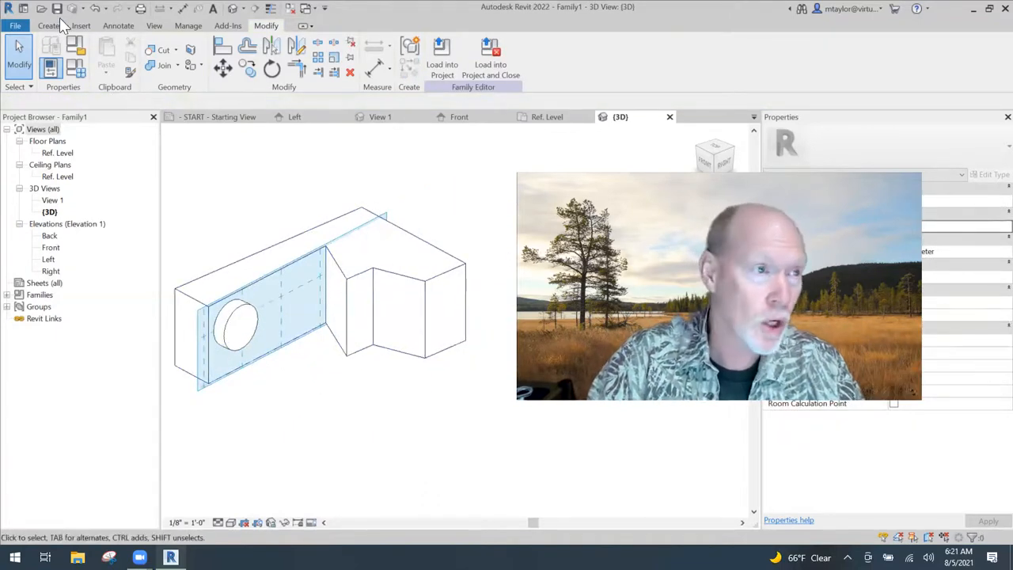
Set the work plane by 'Pick a plane' and choose the block's top face
click(48, 25)
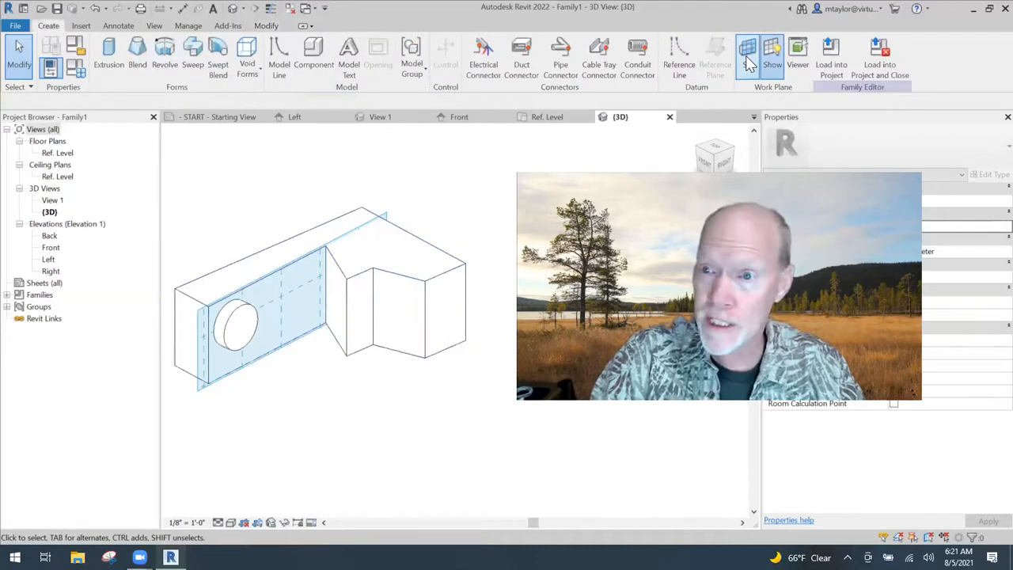
click(744, 50)
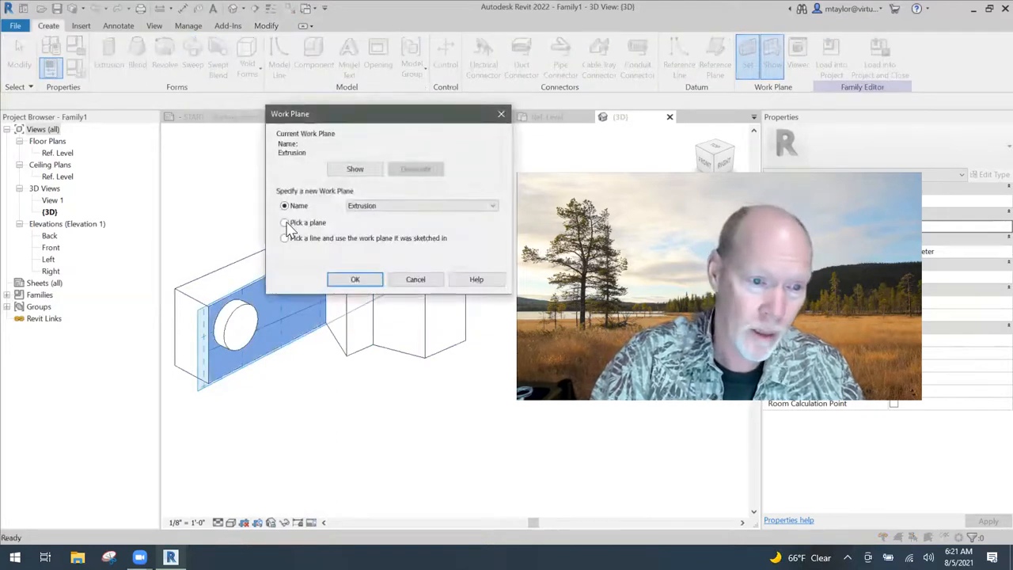
click(354, 279)
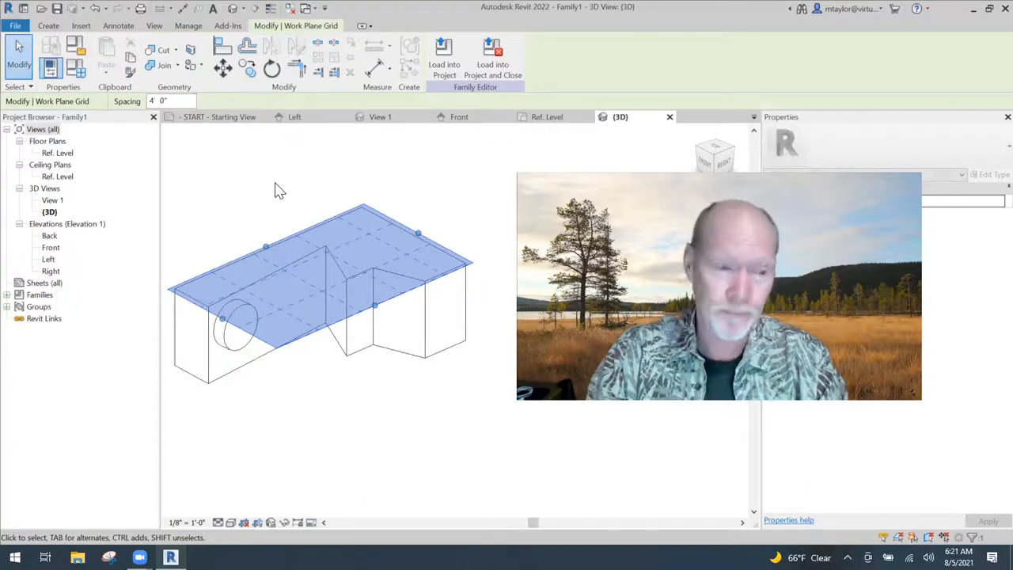
mouse_move(250, 272)
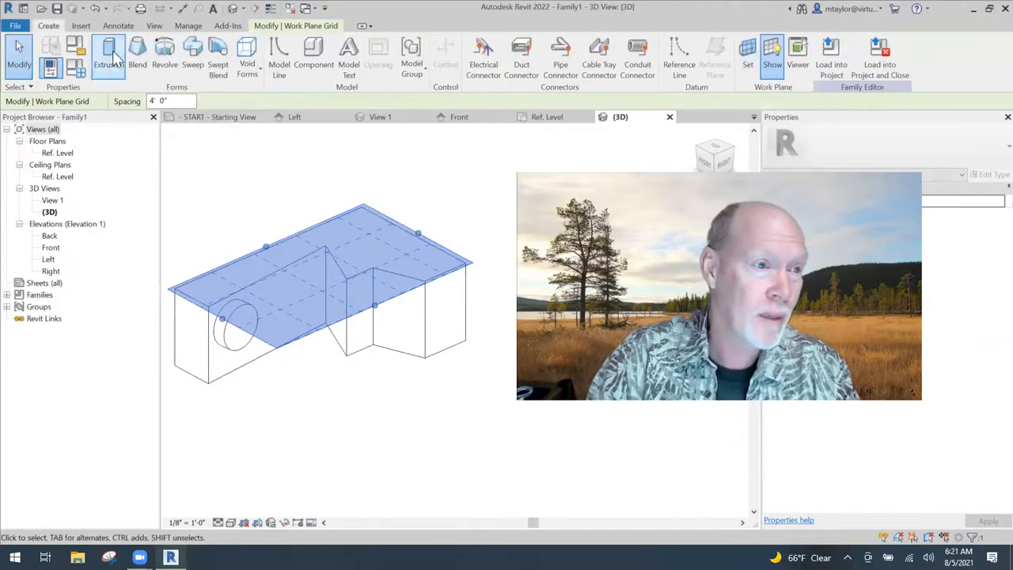
Extrude a circle on the top work plane into a short cylinder and orbit to check it
click(108, 53)
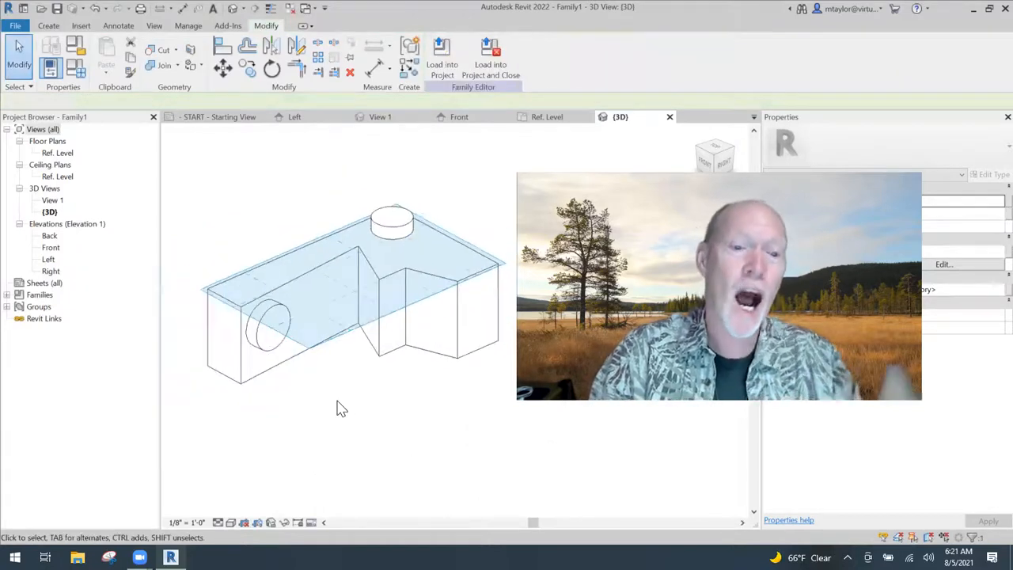
drag(340, 408, 390, 392)
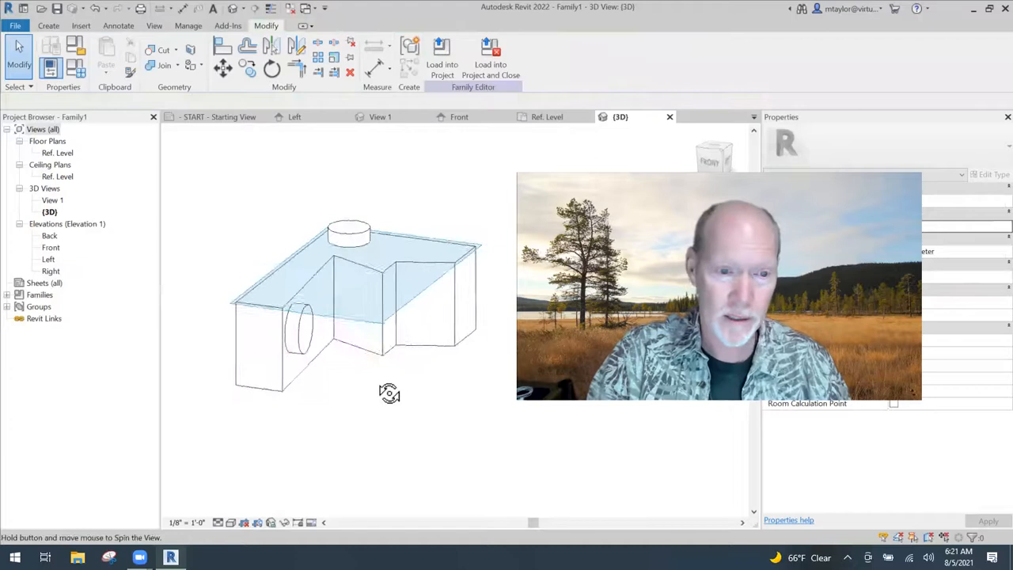
drag(388, 392, 388, 361)
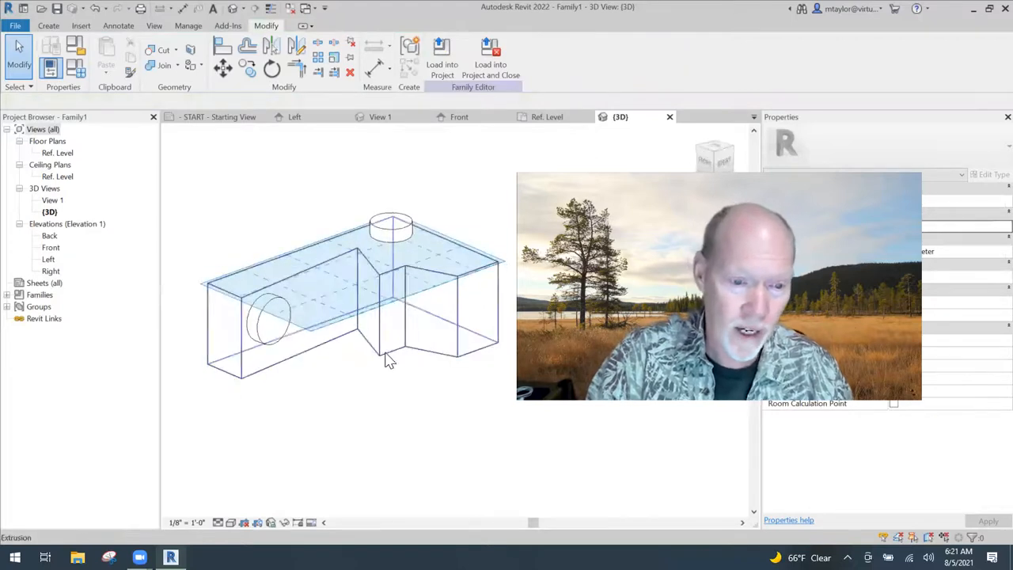
click(388, 360)
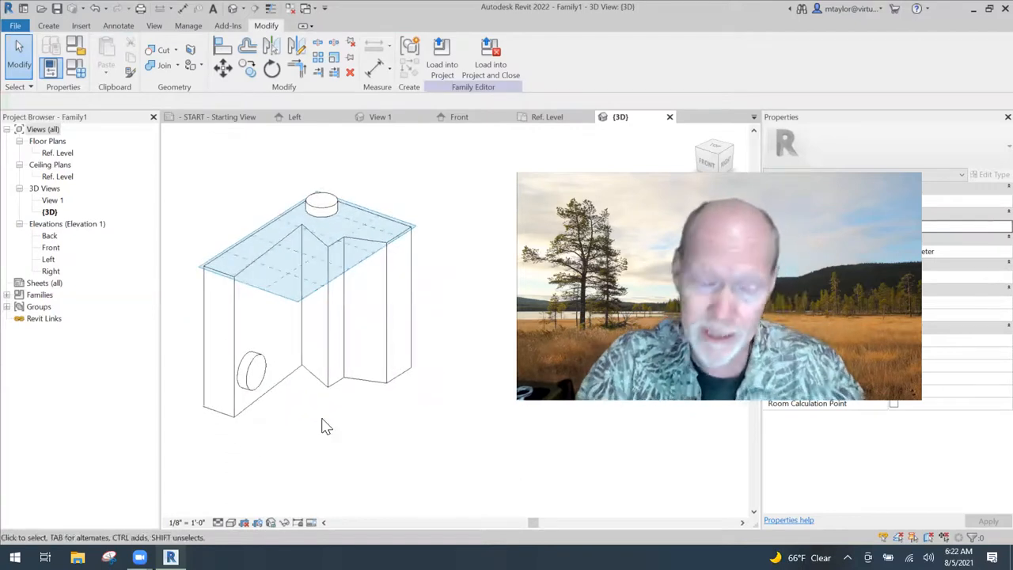
mouse_move(331, 244)
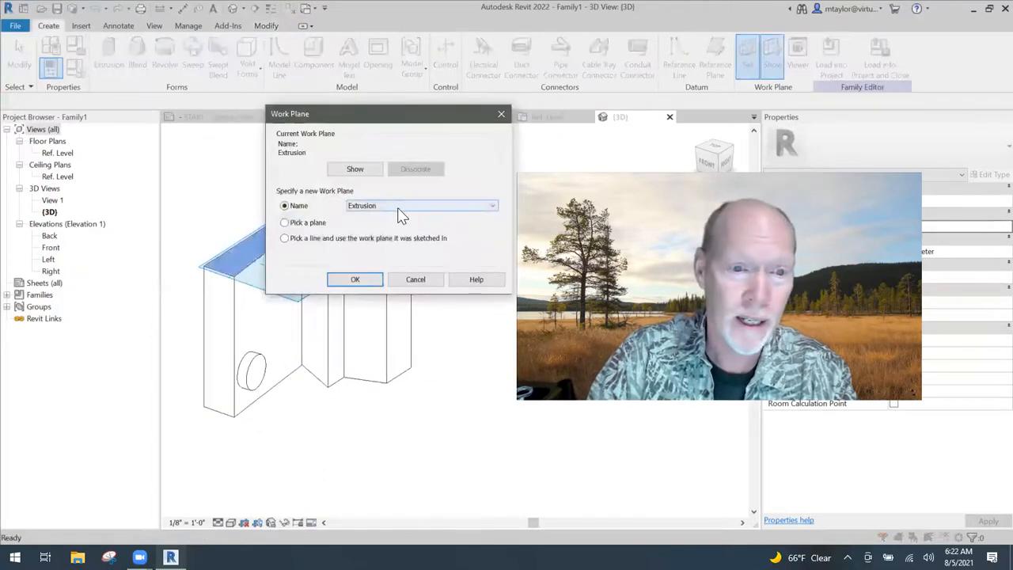
Choose 'Level : Ref. Level' from the Name list as the active work plane
click(421, 206)
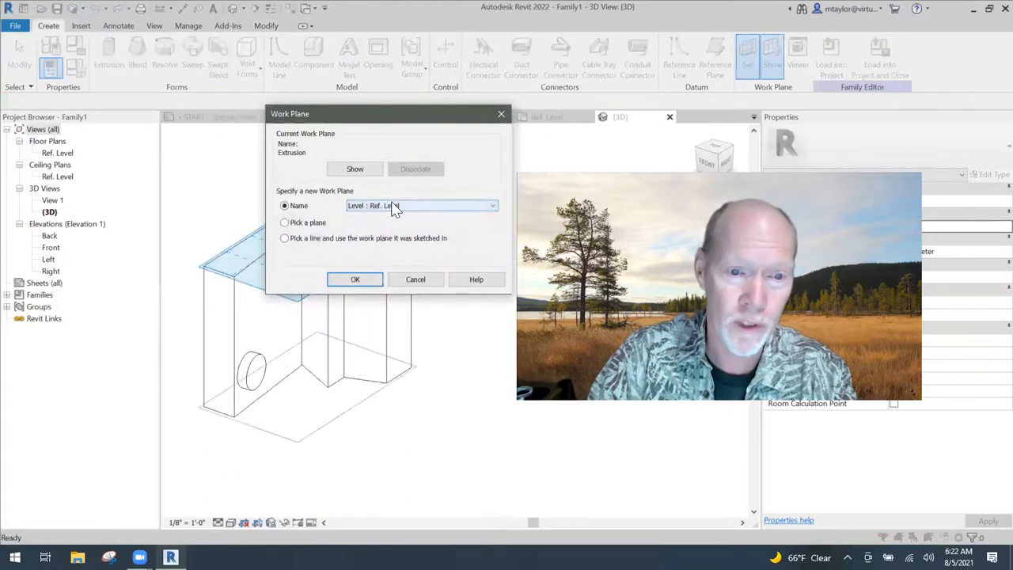
click(354, 279)
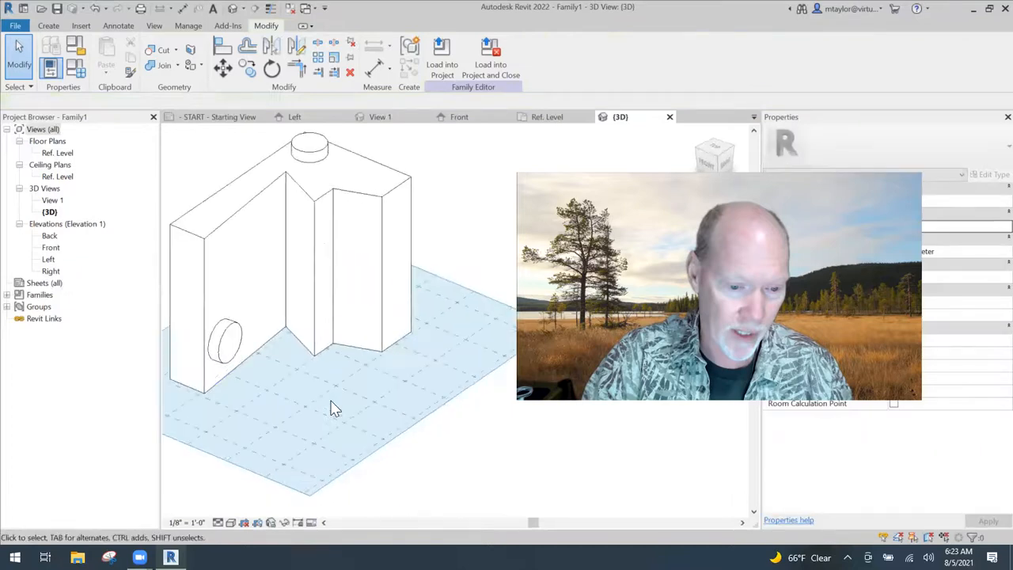
mouse_move(174, 266)
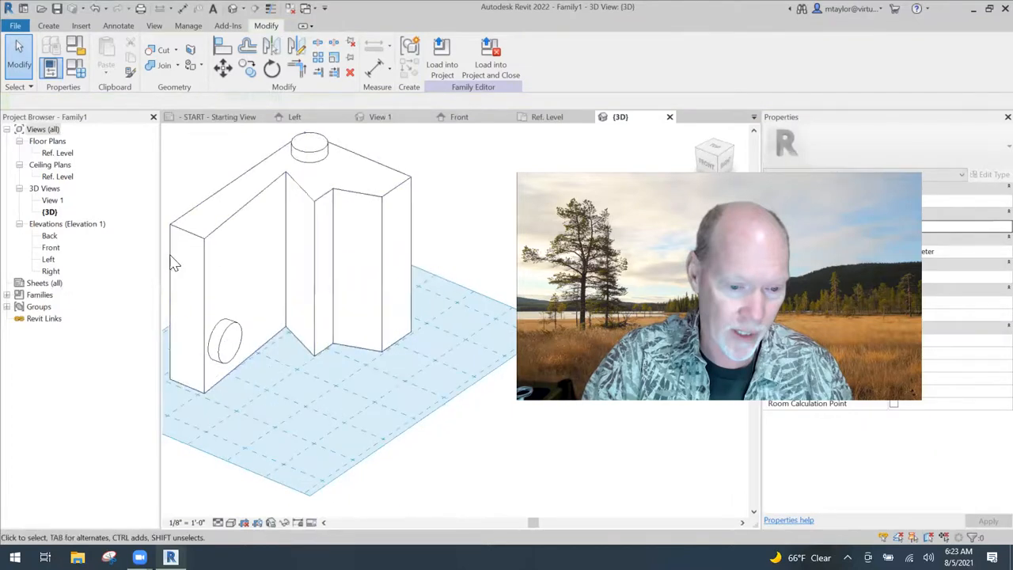
Extrude a small rectangle into a cube on Ref. Level and drag the top cylinder taller
click(48, 26)
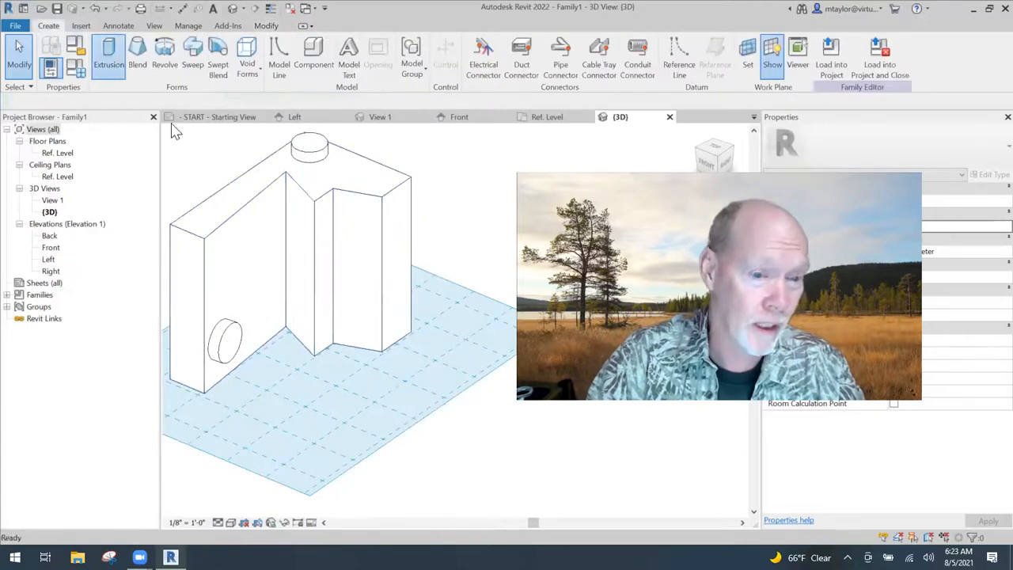
click(108, 57)
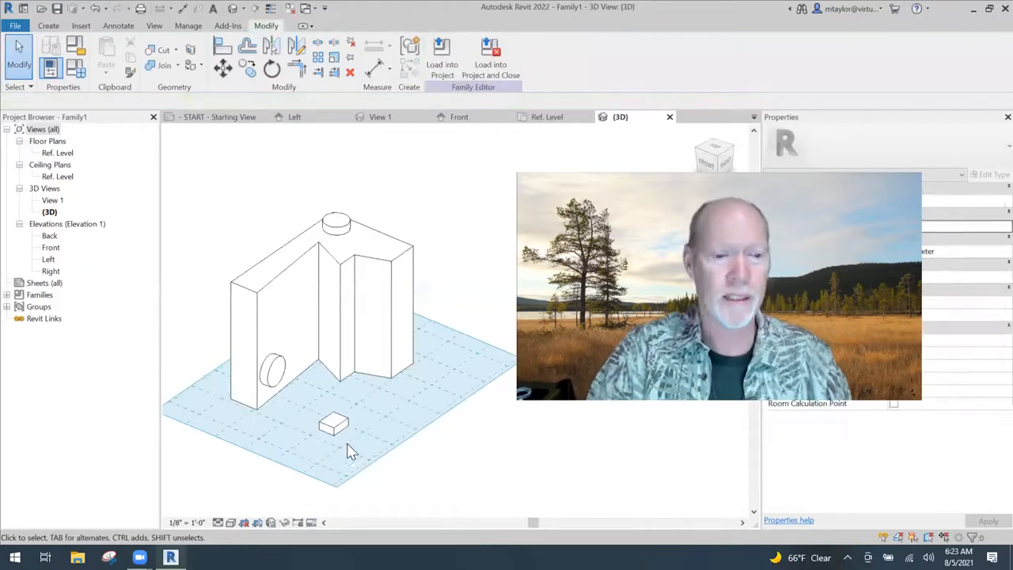
click(332, 424)
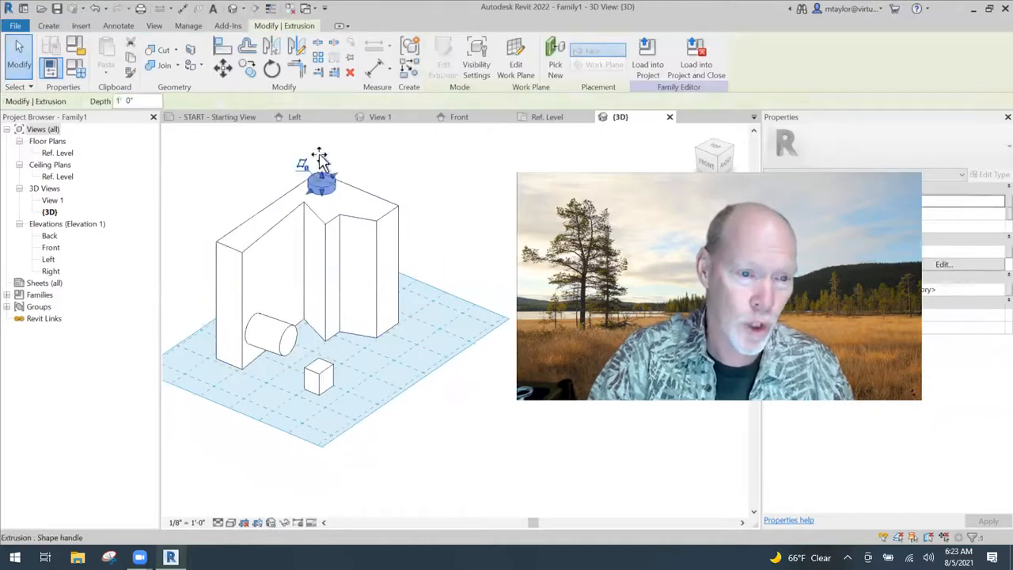
drag(319, 182, 320, 155)
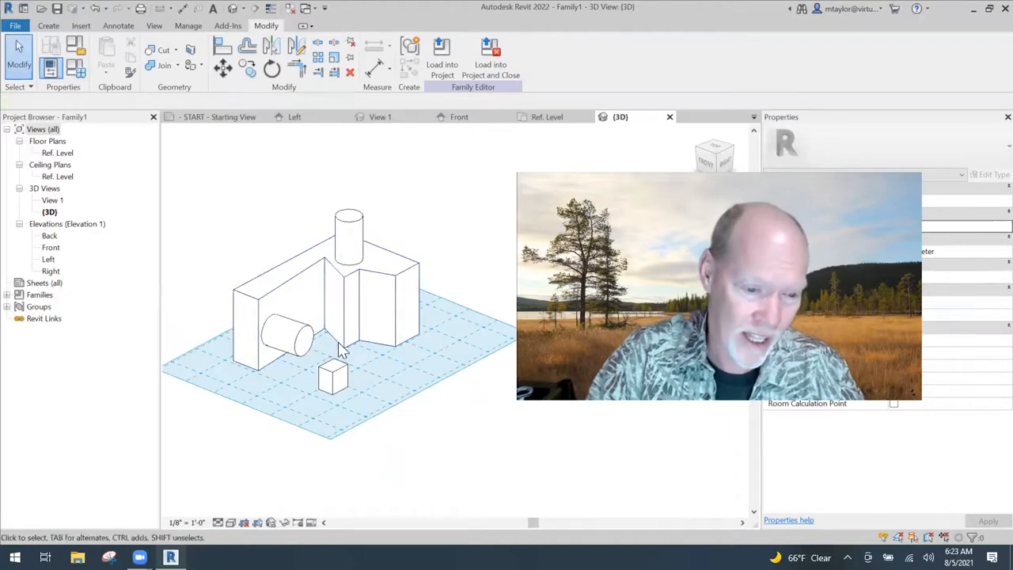
mouse_move(389, 421)
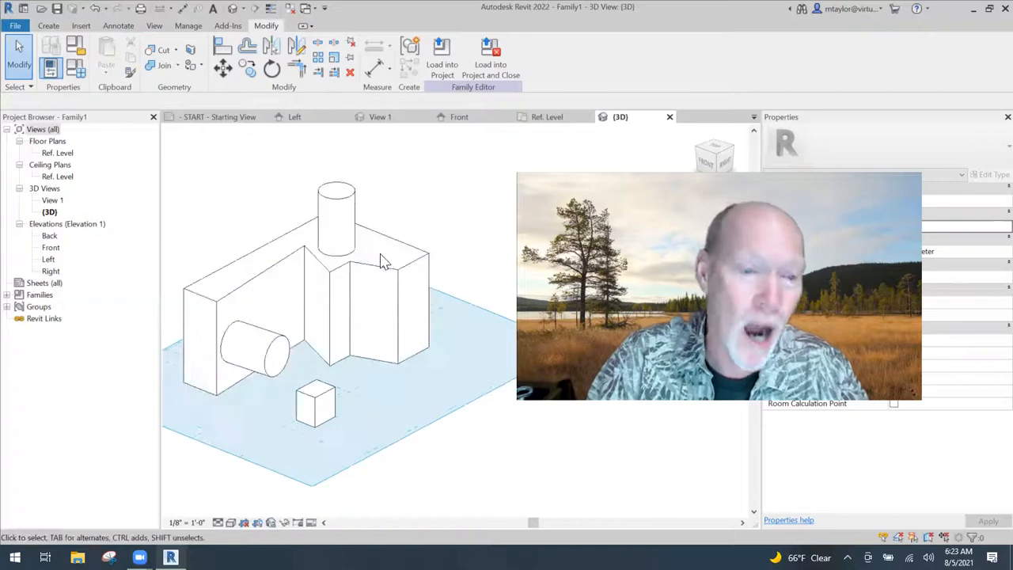
Select the small cube on the reference level ready to relocate it
click(380, 263)
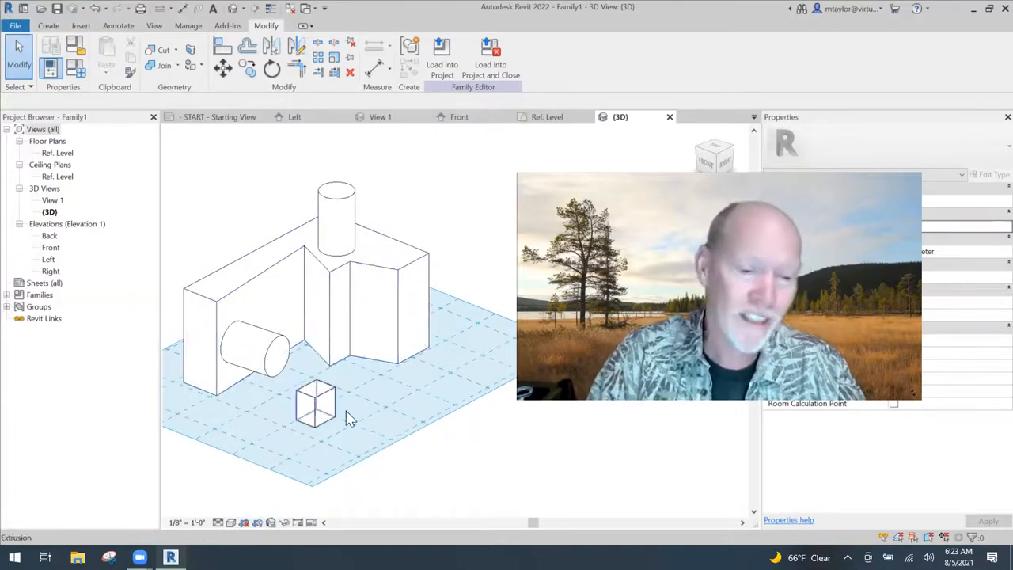
click(316, 404)
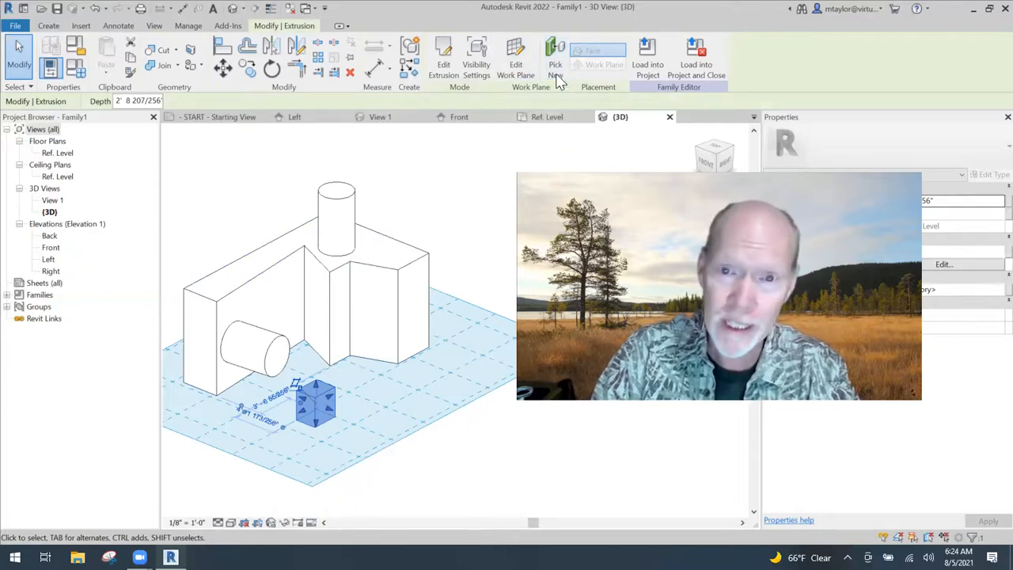
mouse_move(557, 51)
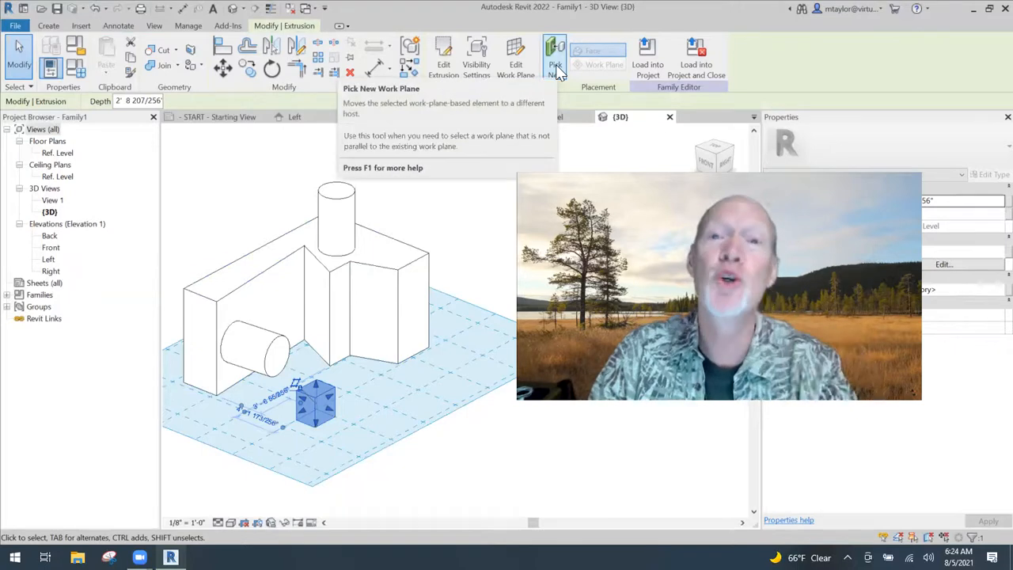
mouse_move(557, 76)
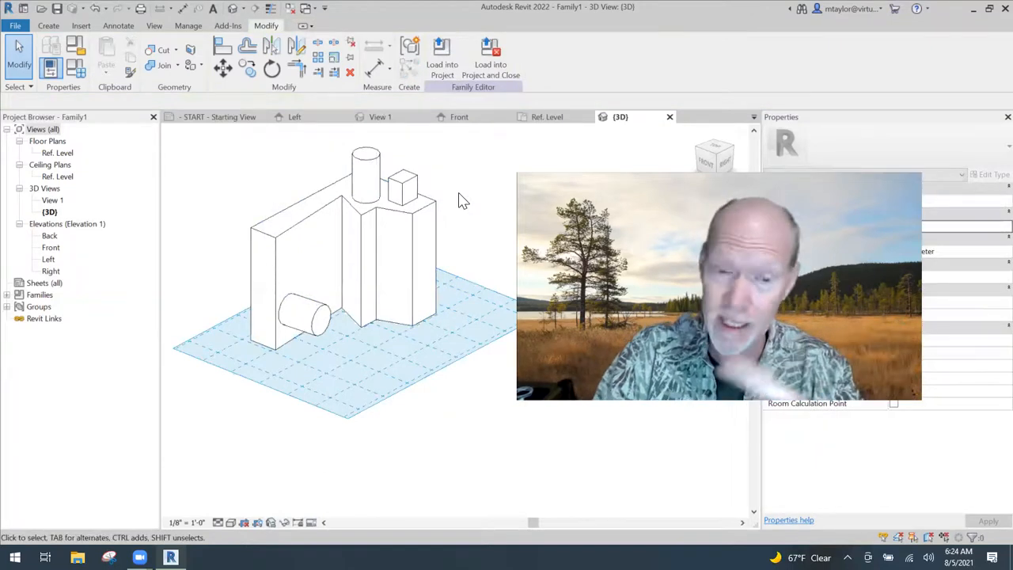
Use Pick New work plane to move the cube onto the block's front face, then select the right cylinder
click(402, 184)
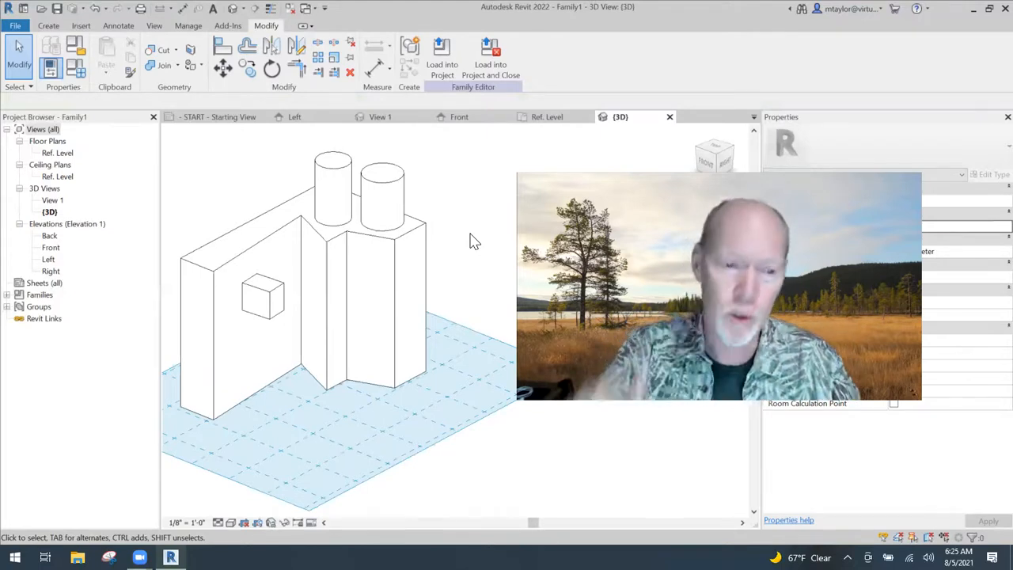
click(383, 190)
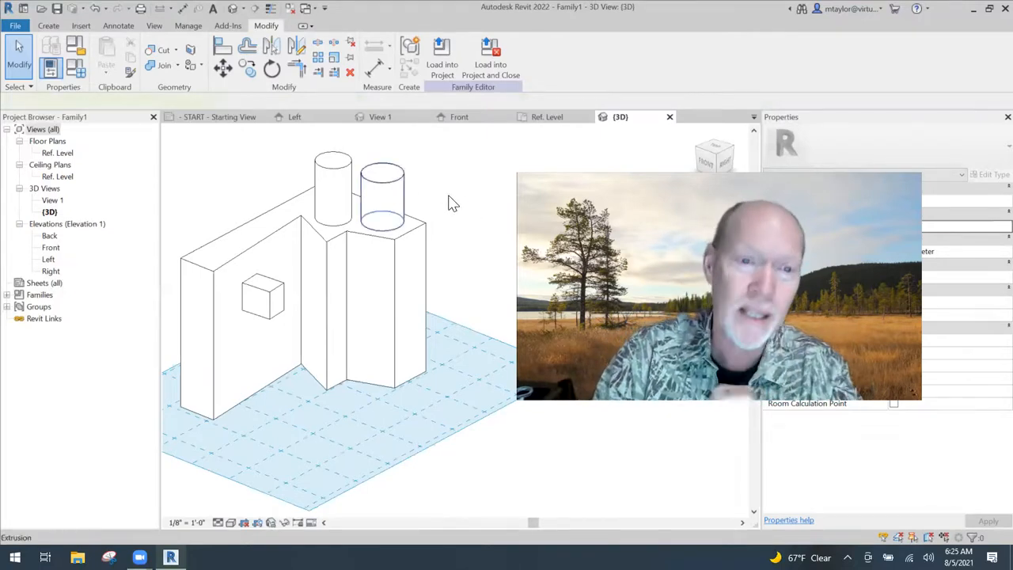
click(380, 198)
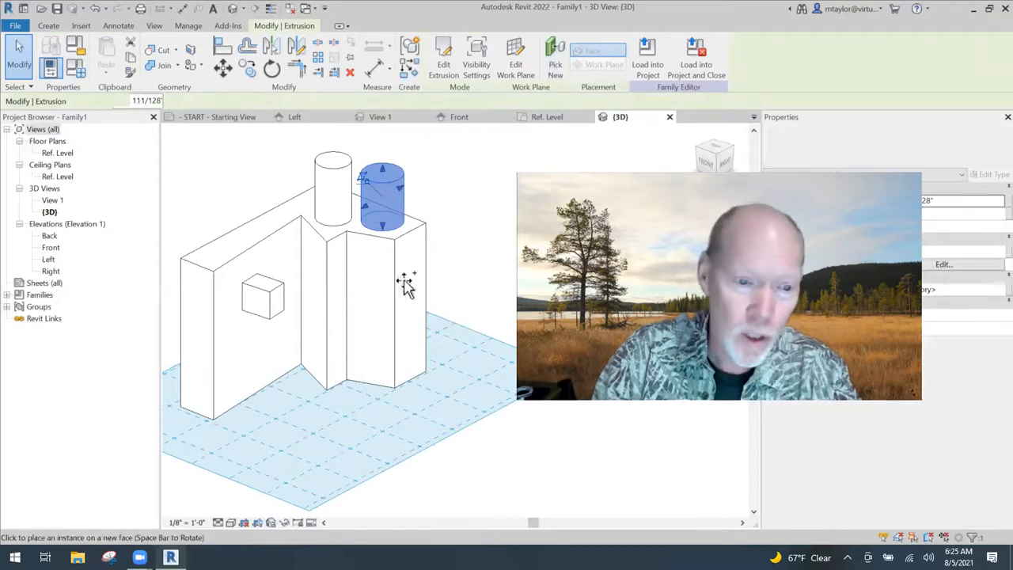